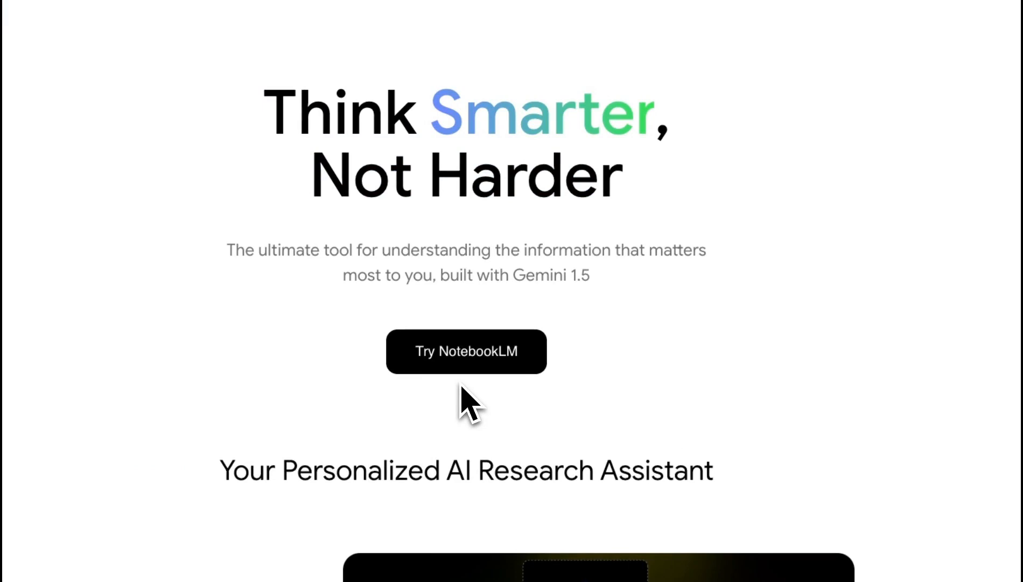
# Scroll through the NotebookLM page before trying the app.
pyautogui.scroll(-3)
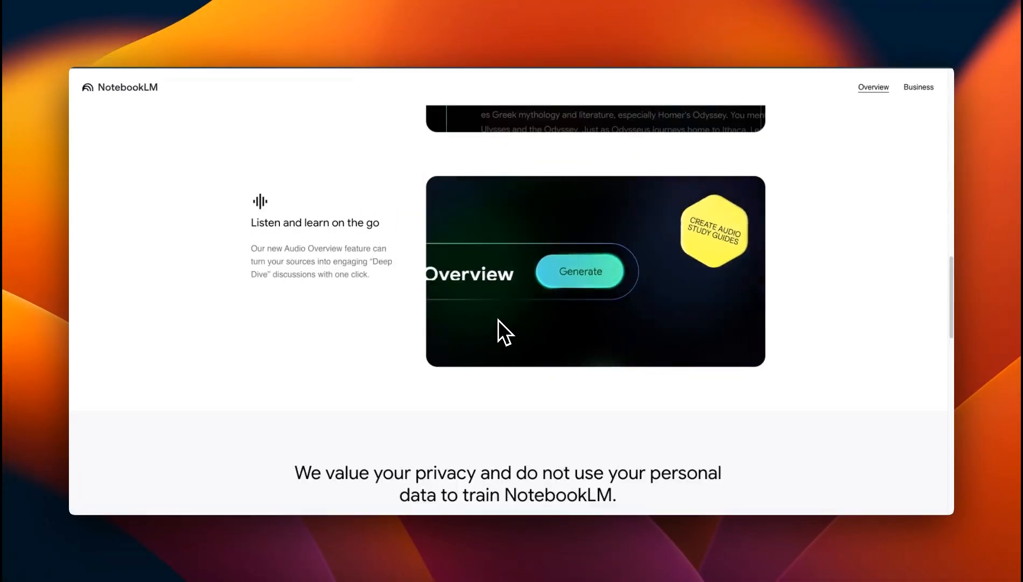
pyautogui.click(580, 271)
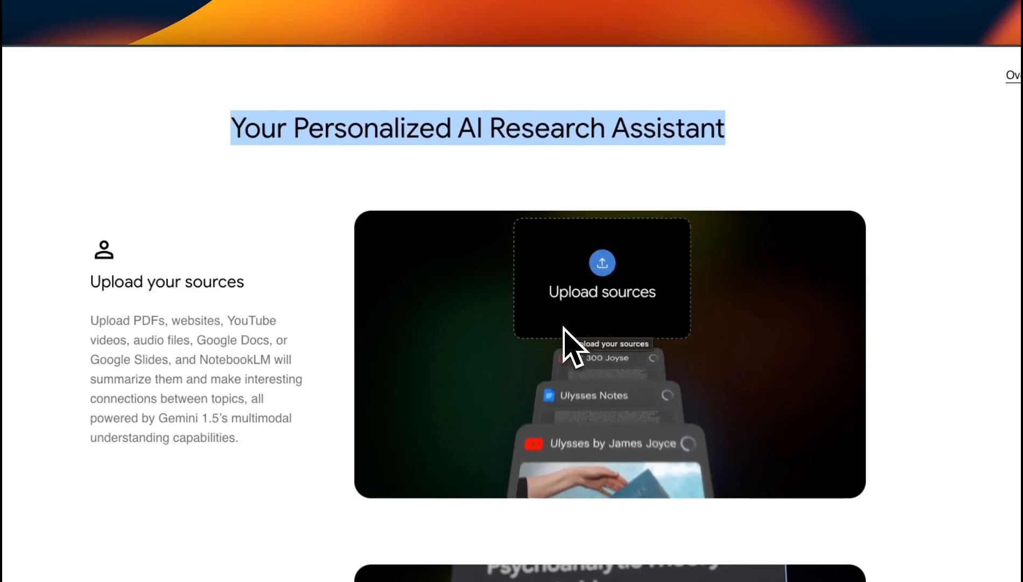
pyautogui.scroll(-3)
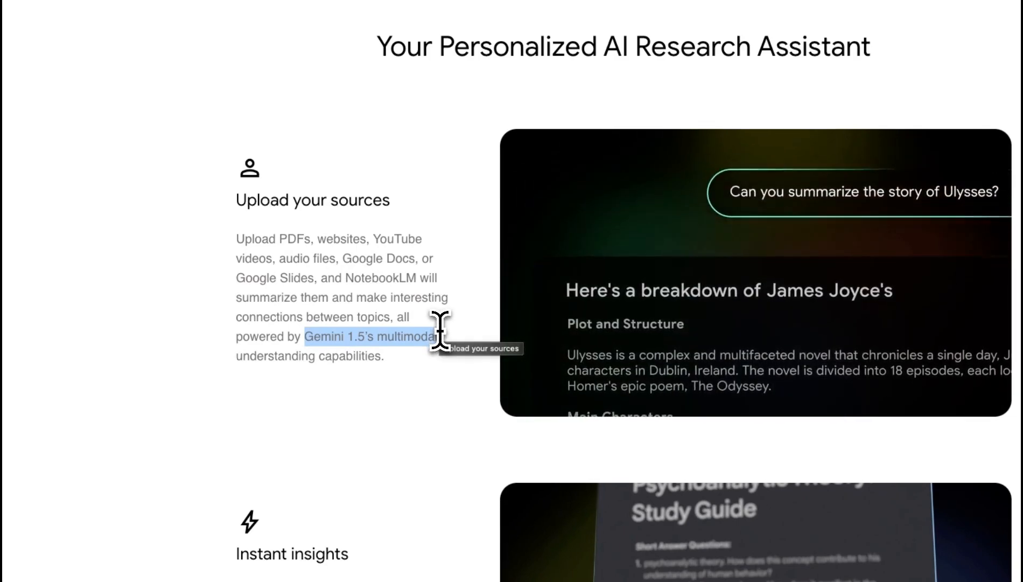
pyautogui.scroll(-3)
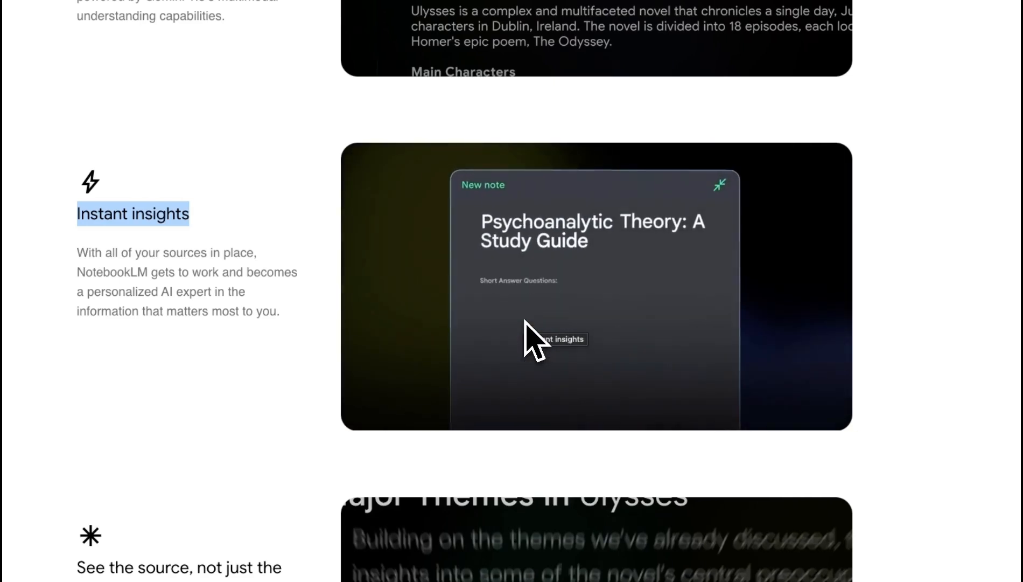
pyautogui.scroll(-3)
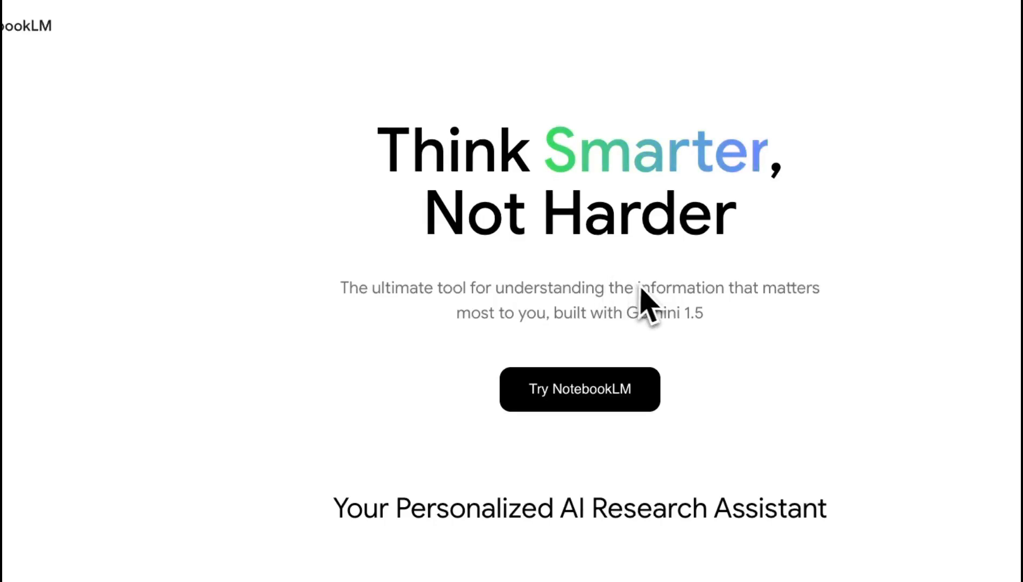
pyautogui.scroll(-3)
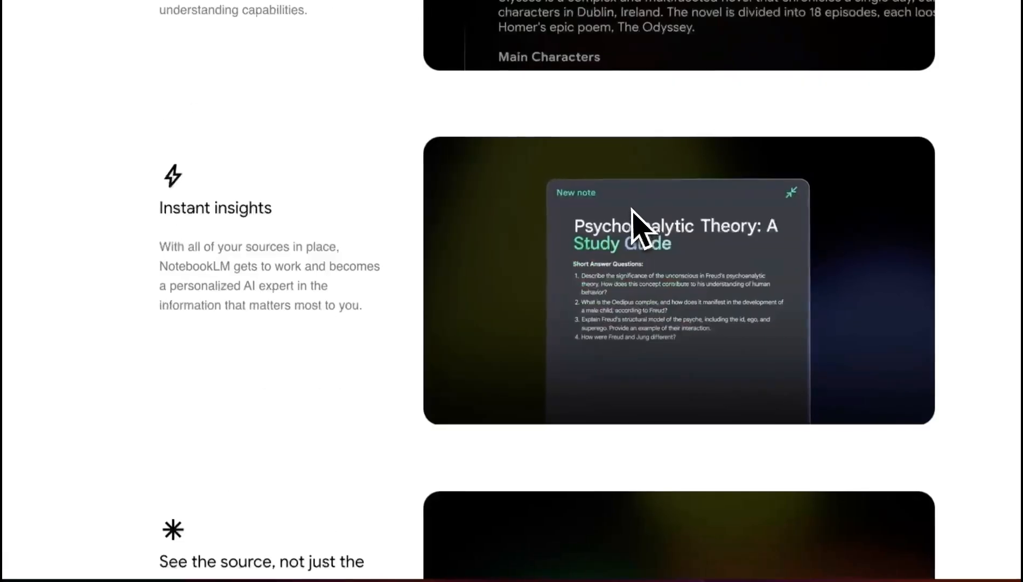
pyautogui.scroll(-3)
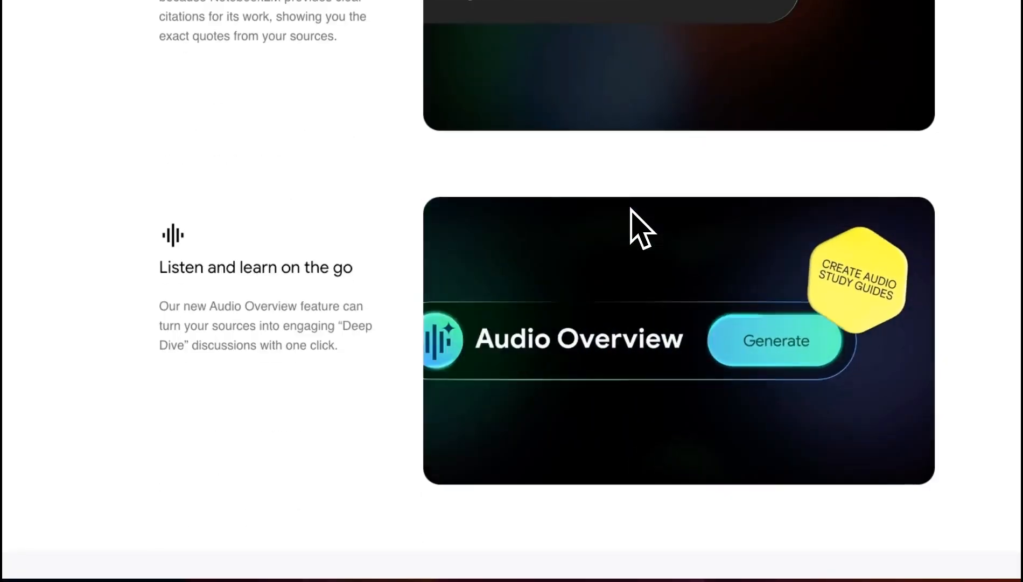
pyautogui.scroll(-3)
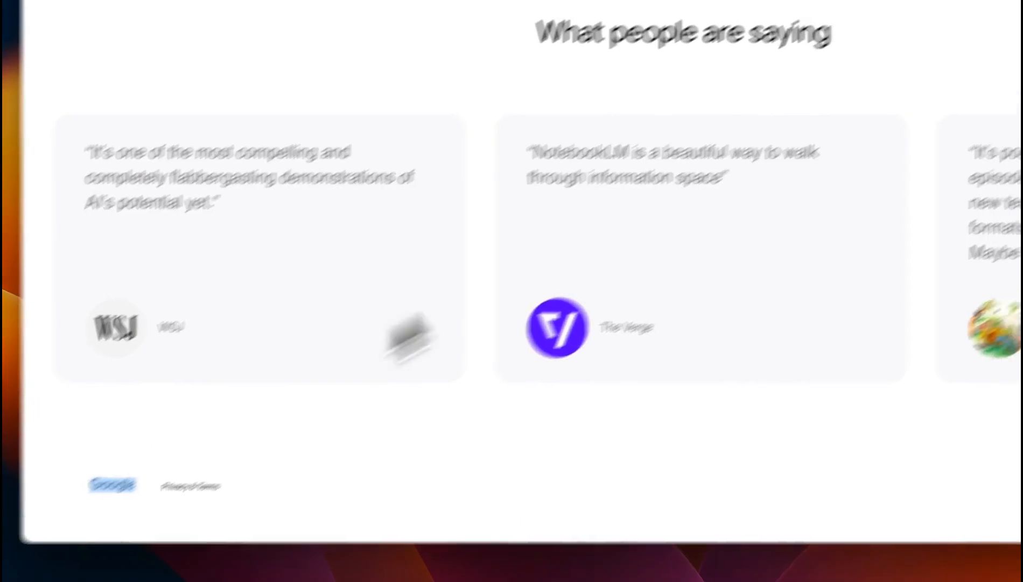
pyautogui.scroll(3)
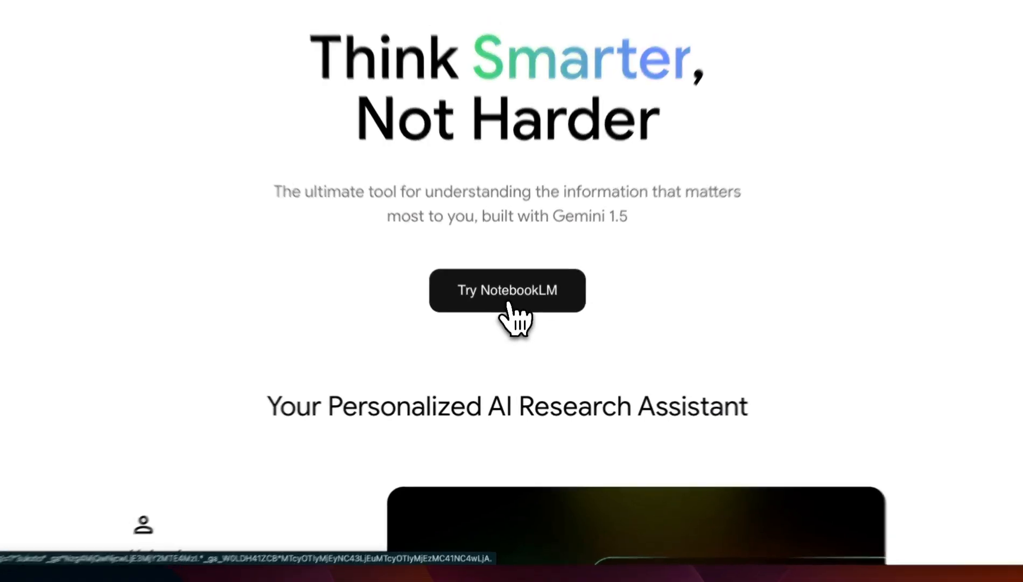
# Open NotebookLM's notebooks list and create a new untitled notebook with Add sources shown.
pyautogui.click(507, 290)
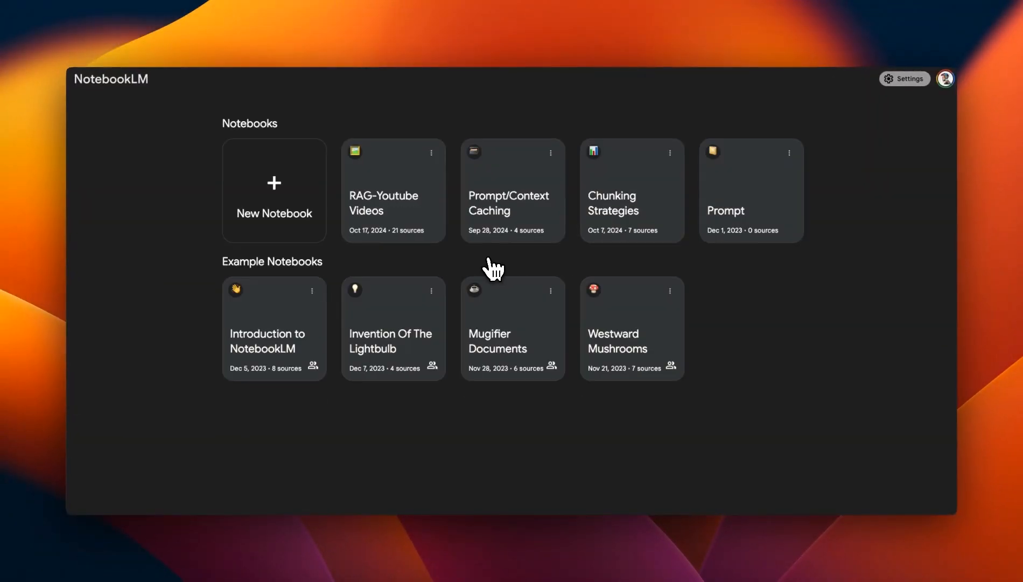
pyautogui.moveTo(509, 403)
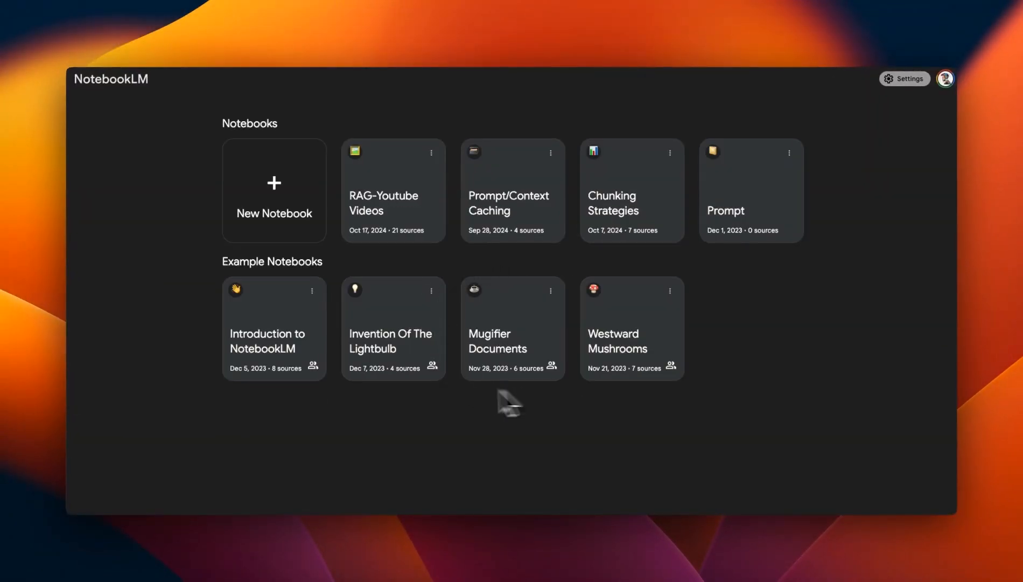
pyautogui.moveTo(574, 408)
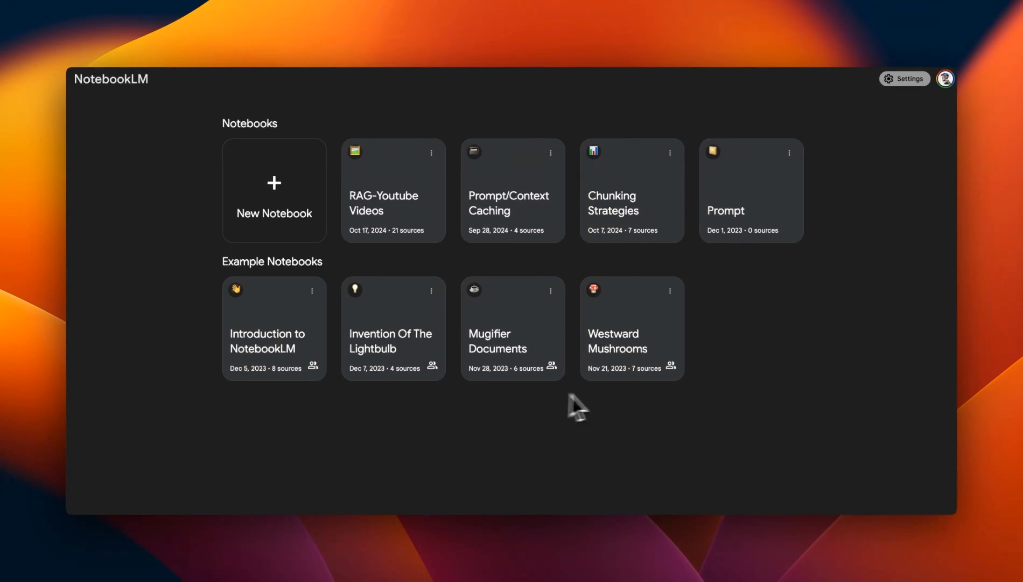
pyautogui.moveTo(631, 359)
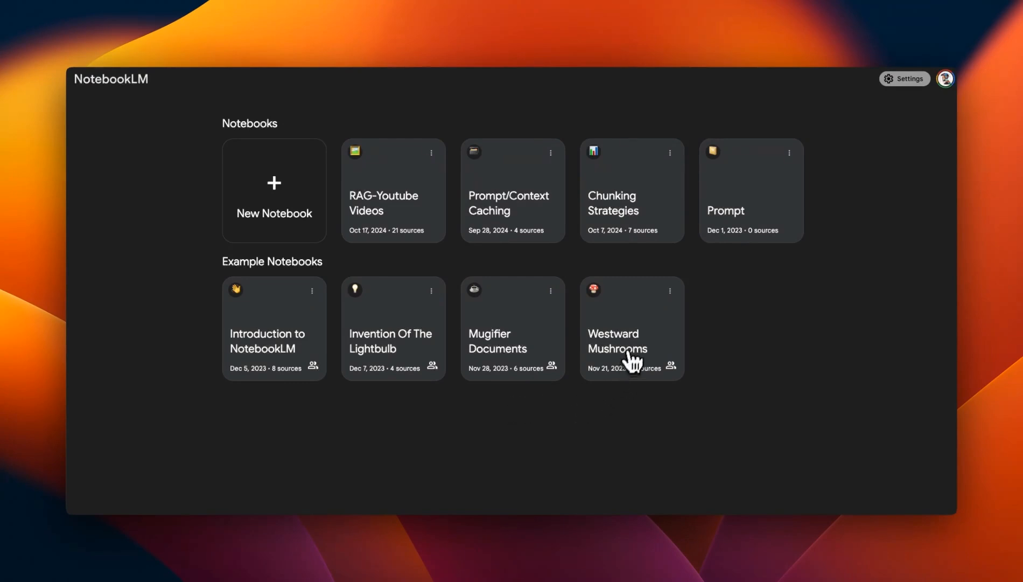
pyautogui.click(630, 341)
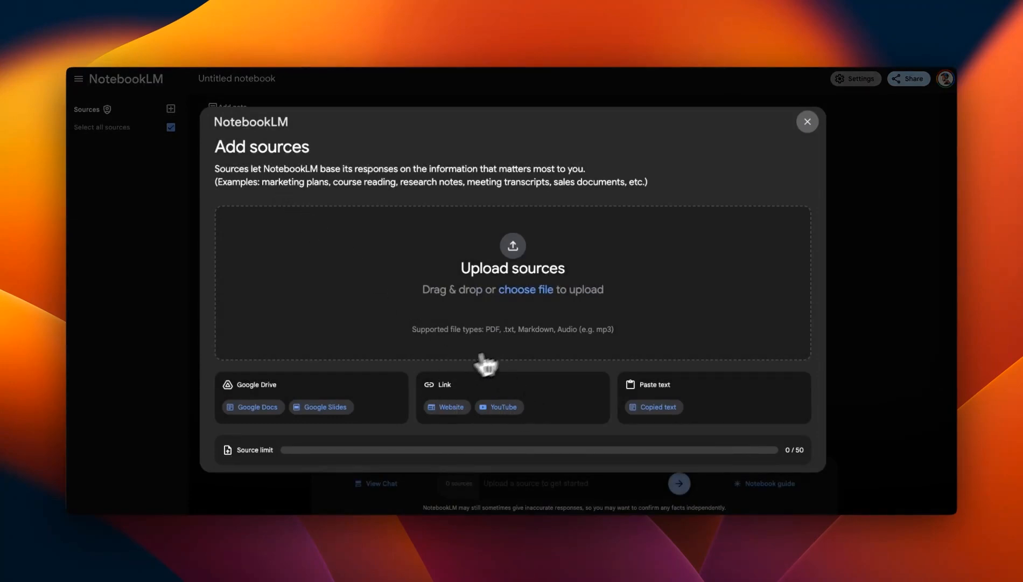
pyautogui.moveTo(679, 430)
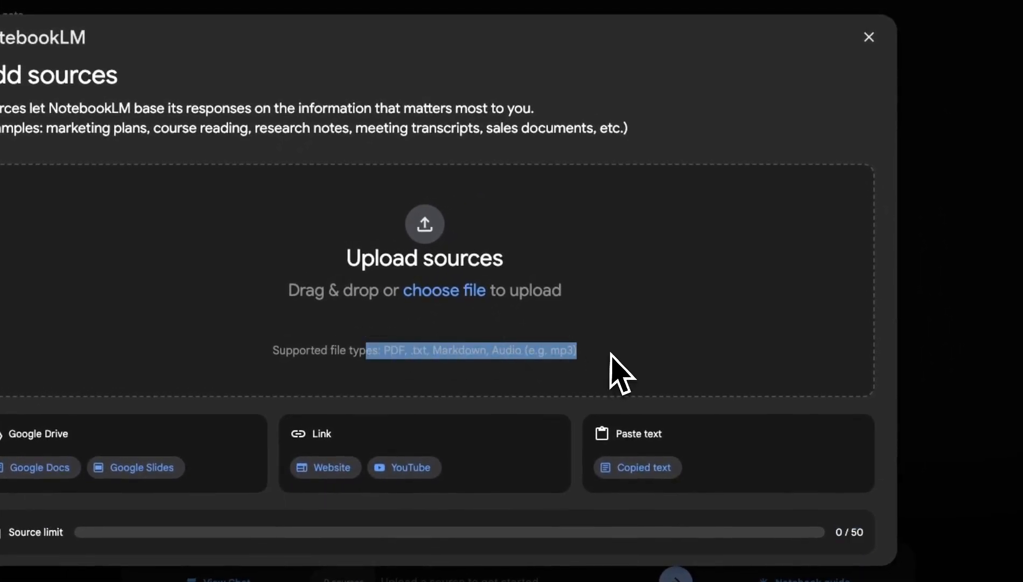
pyautogui.click(868, 37)
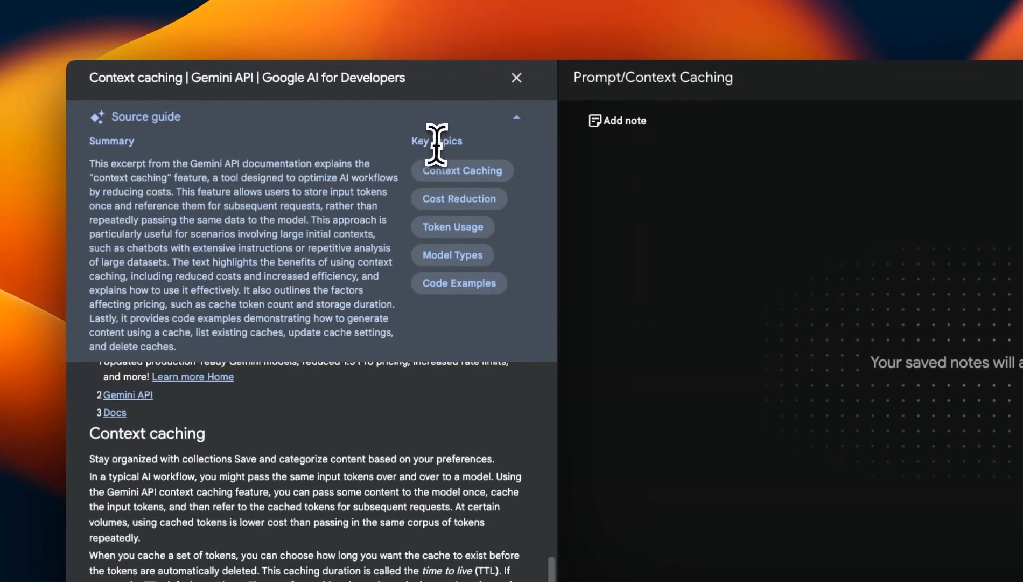
pyautogui.moveTo(466, 147)
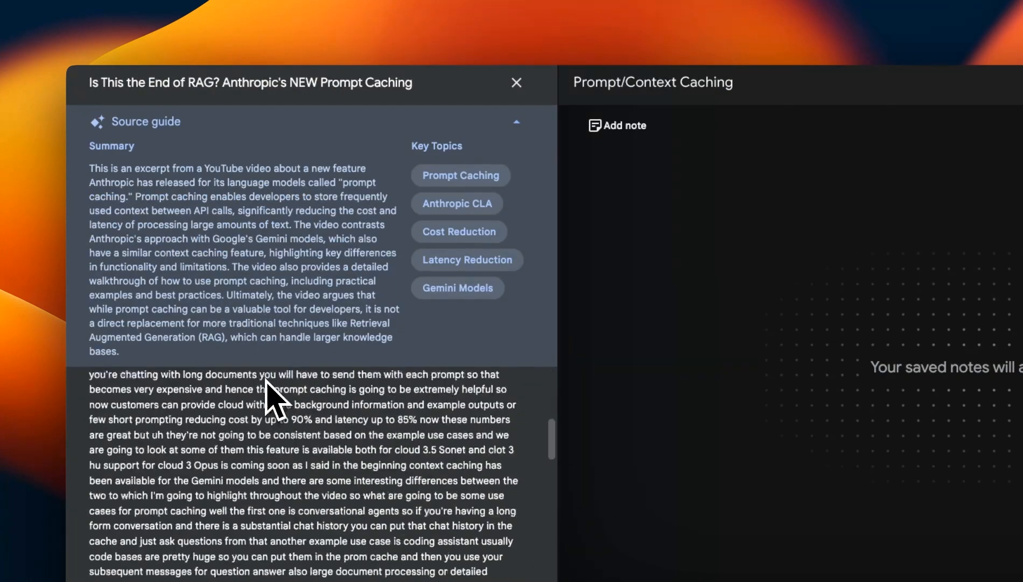
# Scroll the Anthropic prompt caching YouTube source's summary and transcript.
pyautogui.scroll(-3)
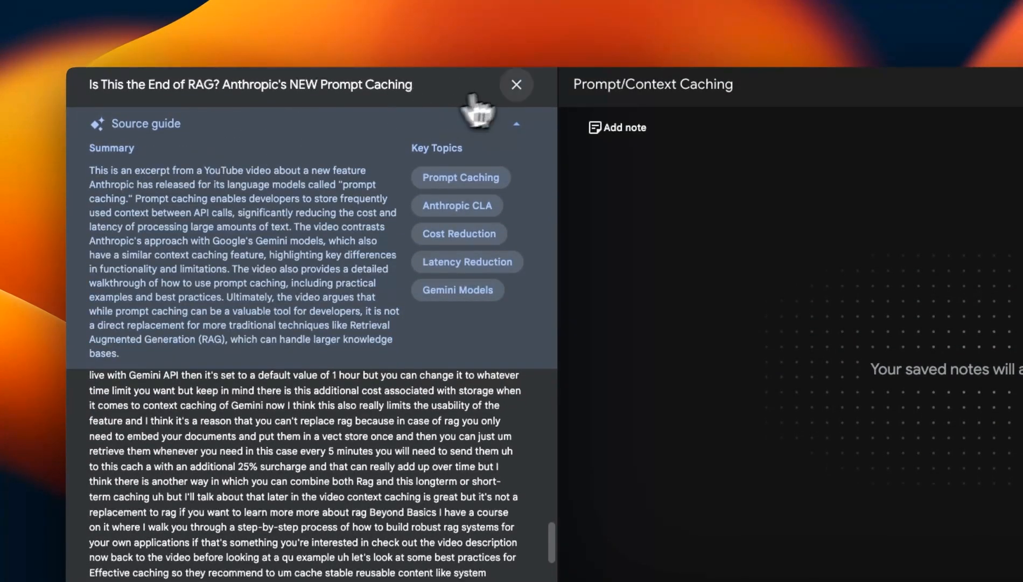
# Close the source and highlight a word in the combined four-source notebook summary.
pyautogui.click(515, 84)
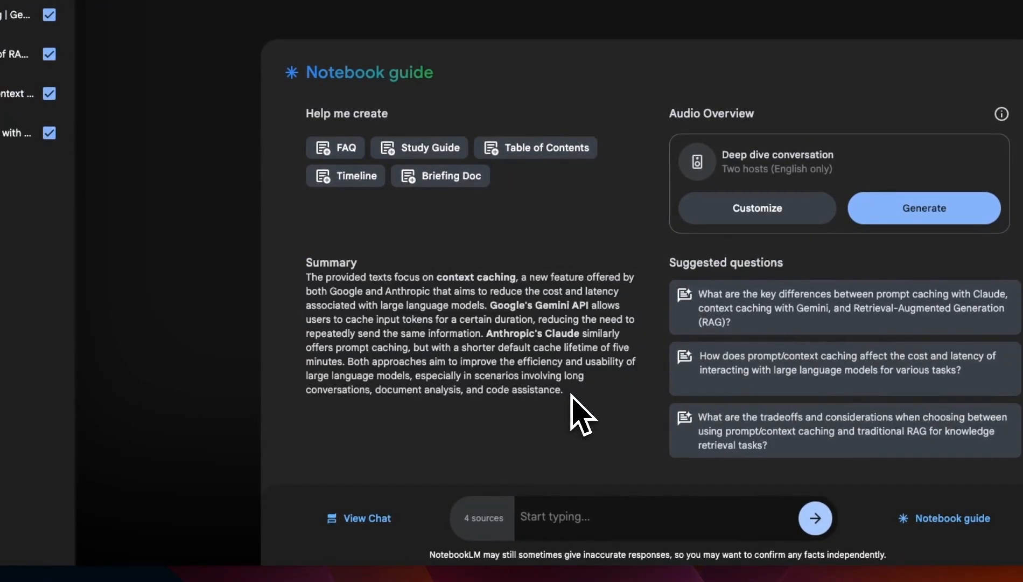
pyautogui.moveTo(490, 366)
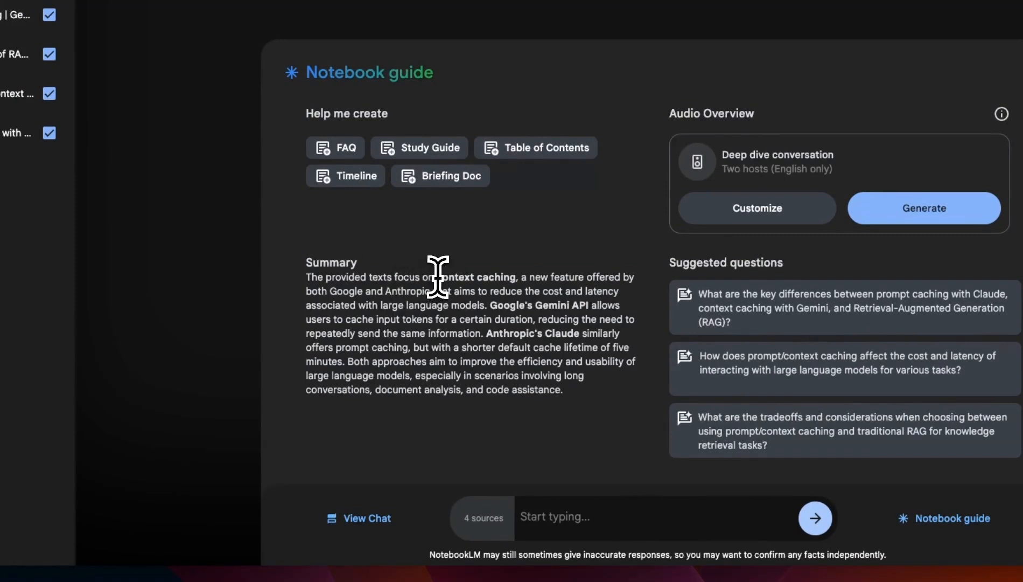
pyautogui.doubleClick(475, 276)
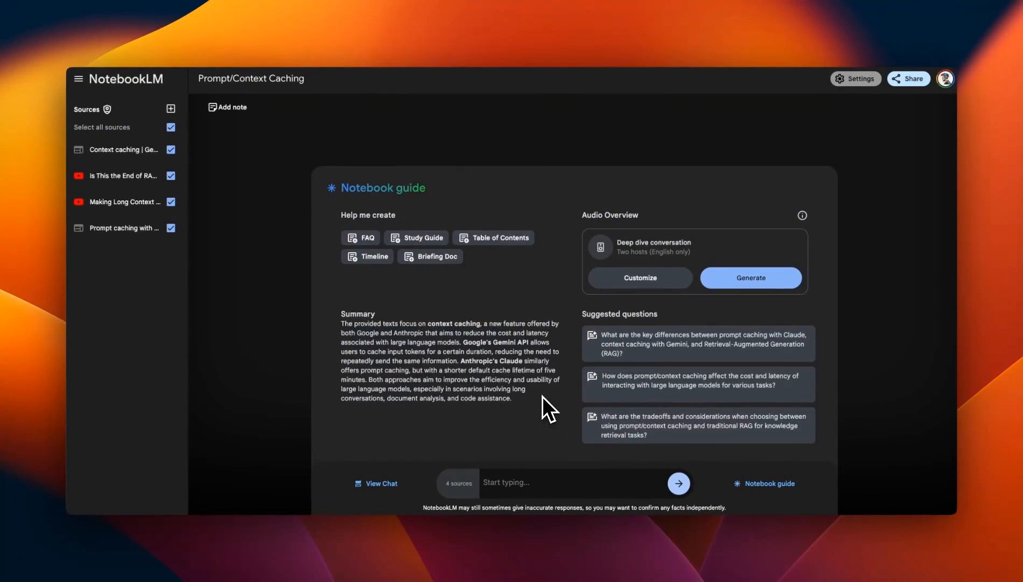
pyautogui.moveTo(535, 408)
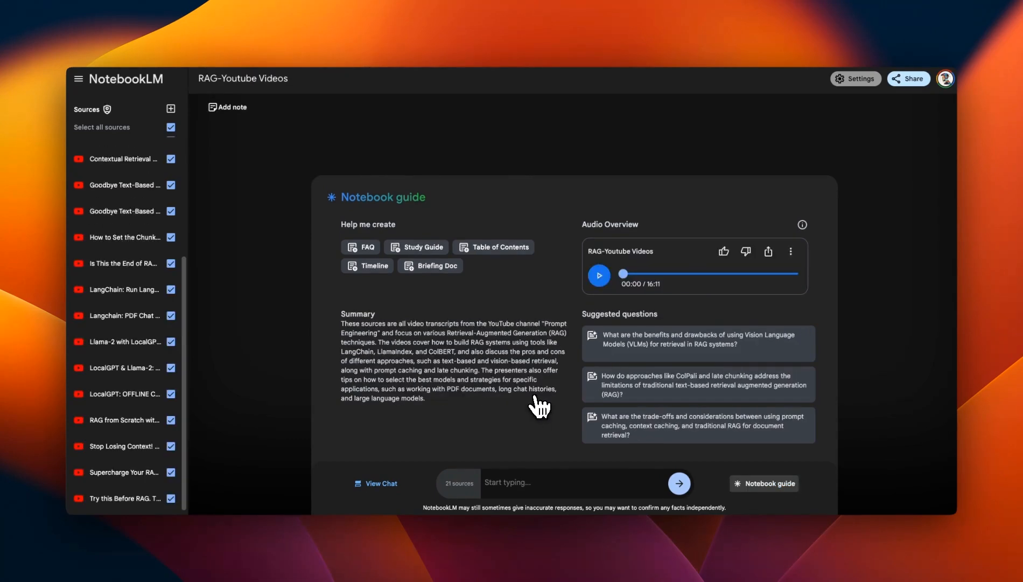
pyautogui.click(171, 109)
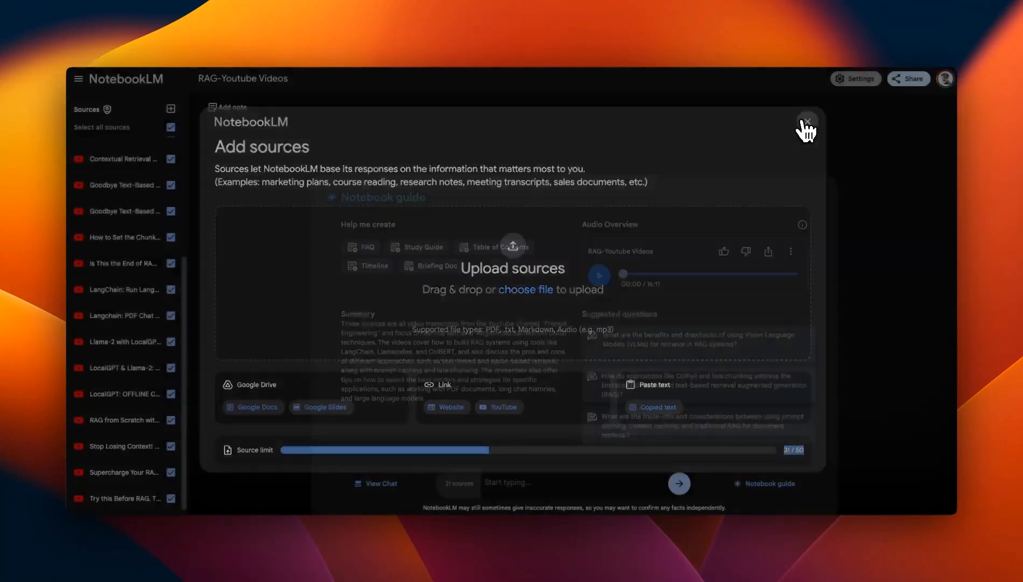
pyautogui.click(807, 123)
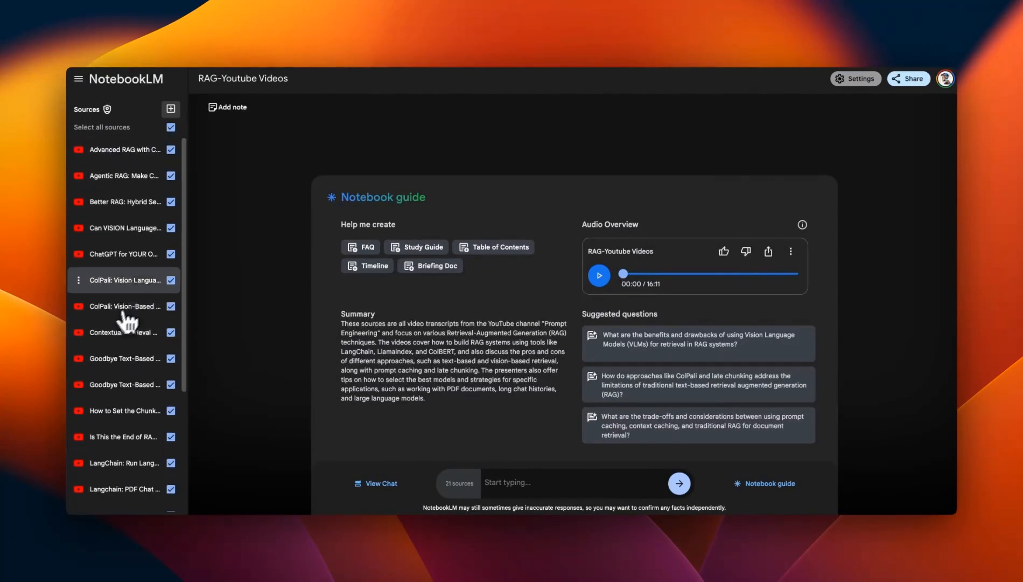
pyautogui.click(242, 78)
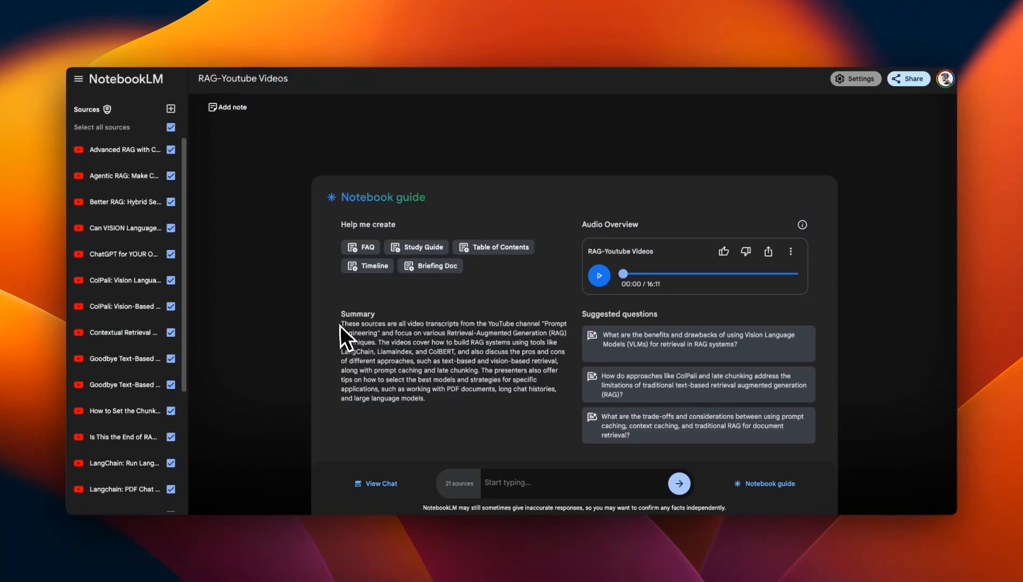
pyautogui.moveTo(409, 324)
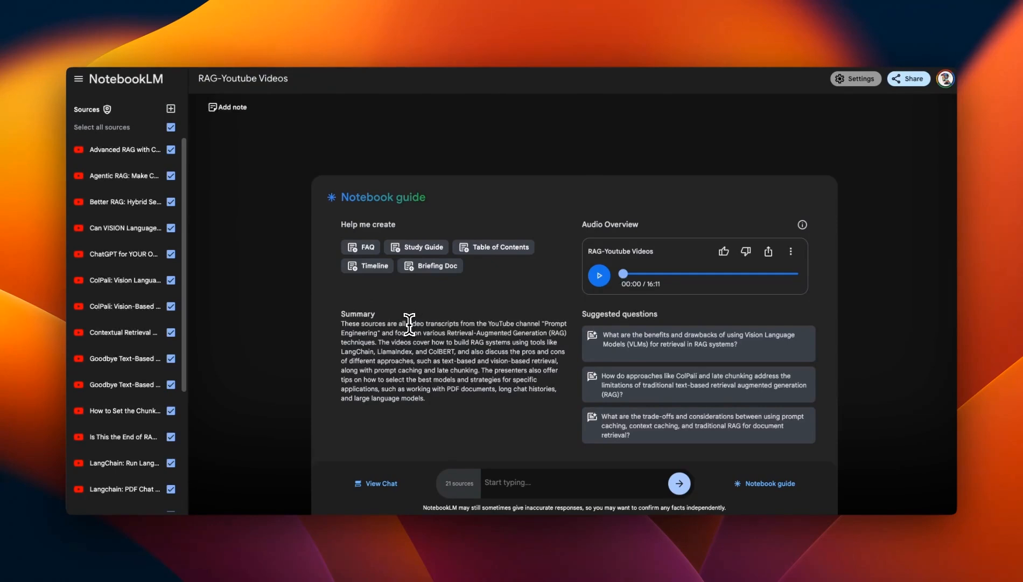
pyautogui.moveTo(536, 323)
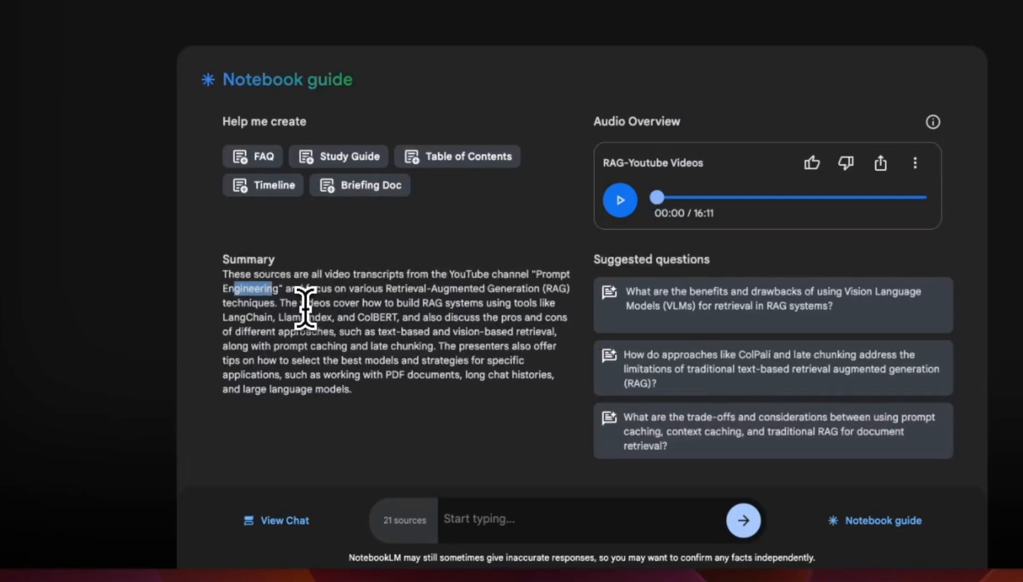
pyautogui.moveTo(281, 303); pyautogui.dragTo(407, 302)
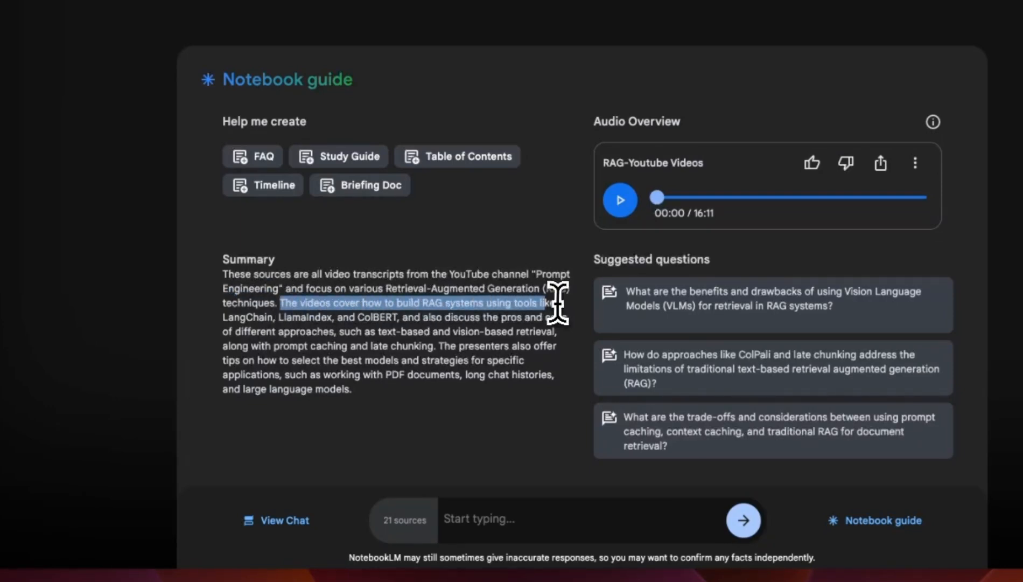
pyautogui.moveTo(545, 302); pyautogui.dragTo(384, 317)
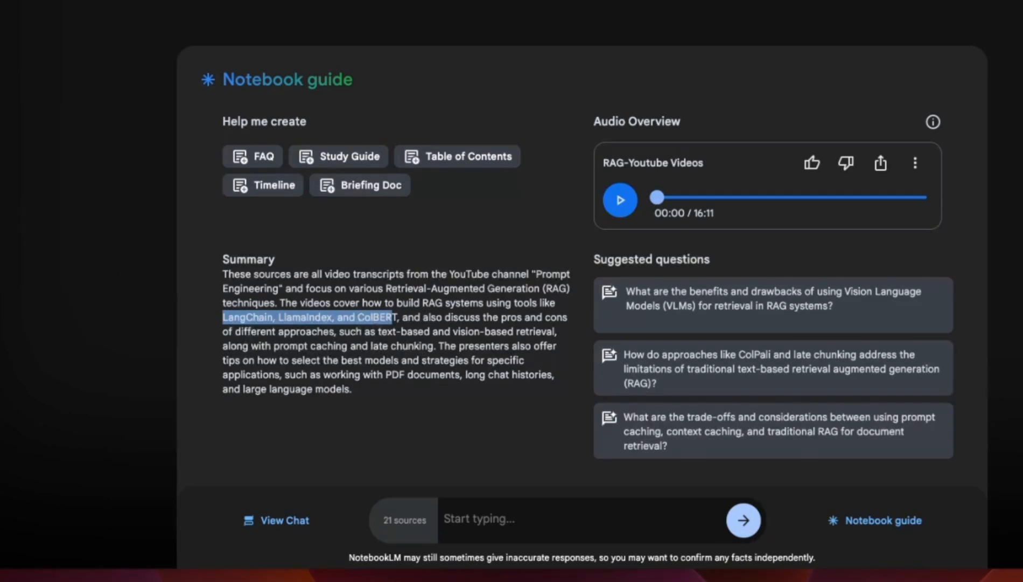
pyautogui.moveTo(494, 349)
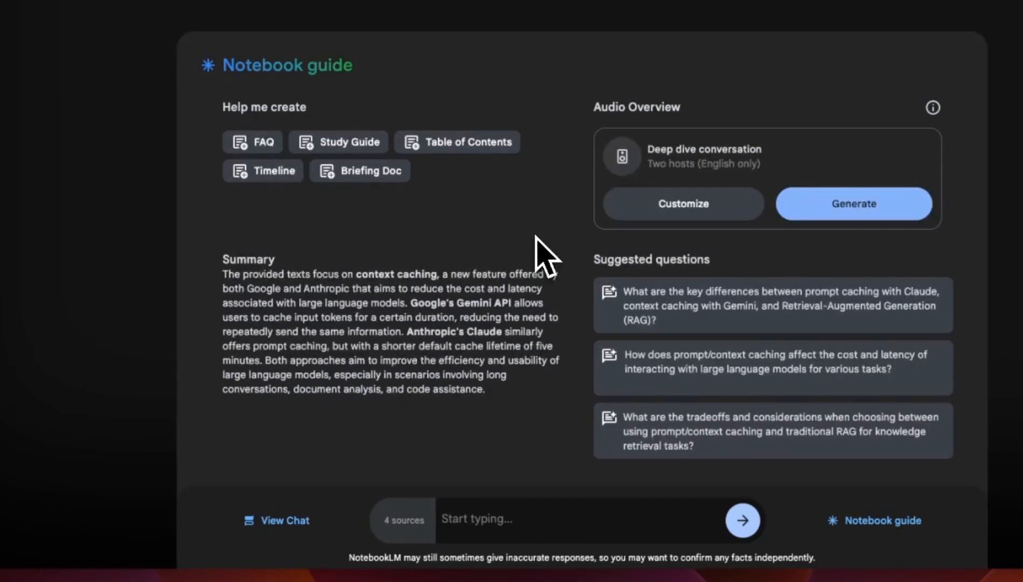
pyautogui.moveTo(691, 378)
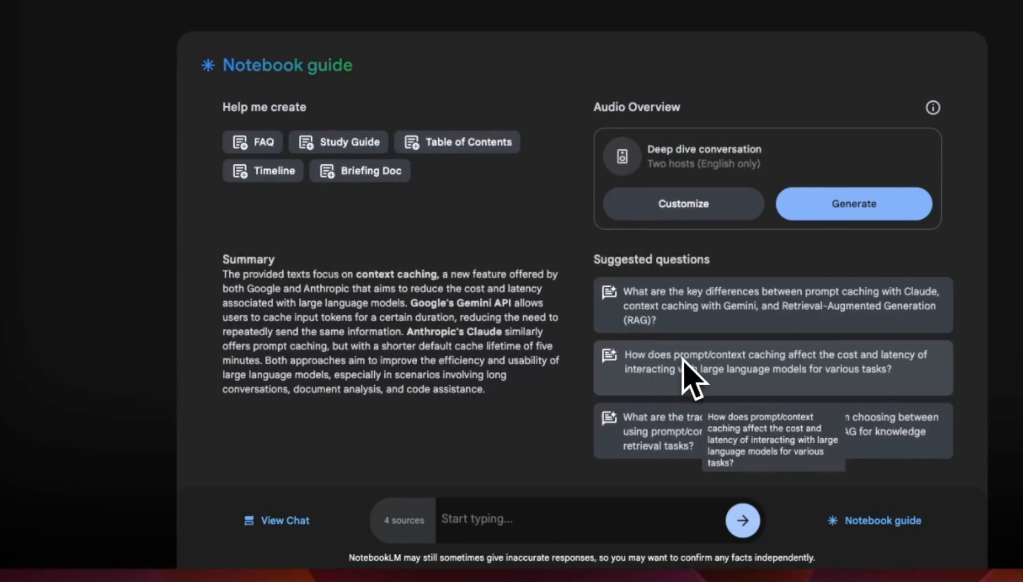
pyautogui.moveTo(656, 314)
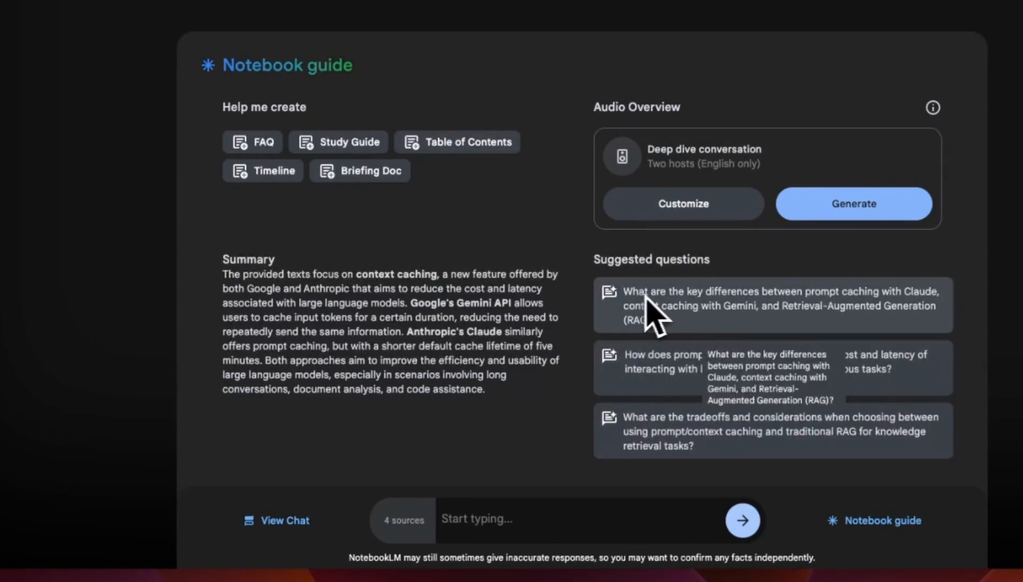
pyautogui.moveTo(849, 313)
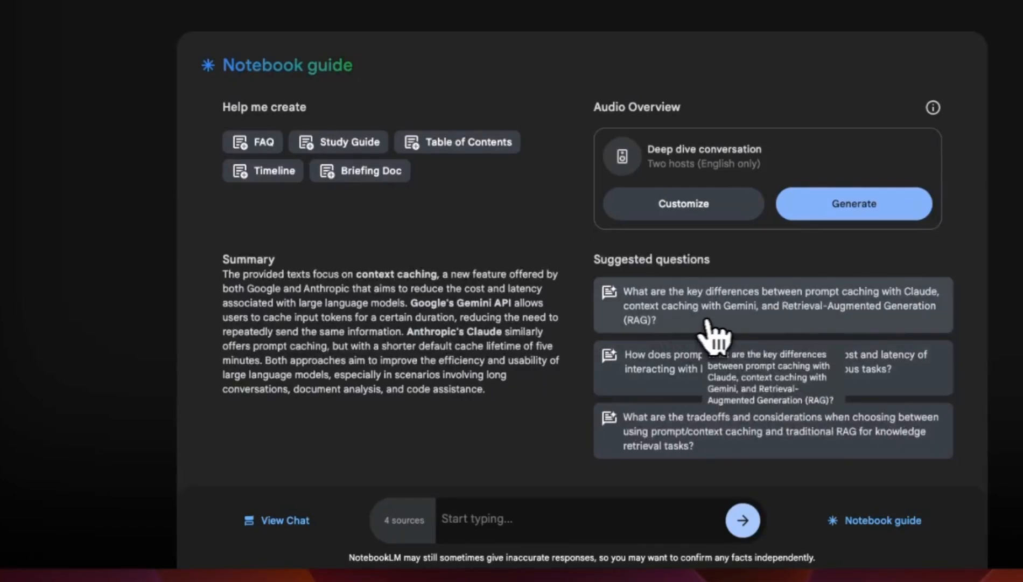
# Ask the suggested Claude caching vs Gemini caching vs RAG question and view a cited passage.
pyautogui.click(770, 304)
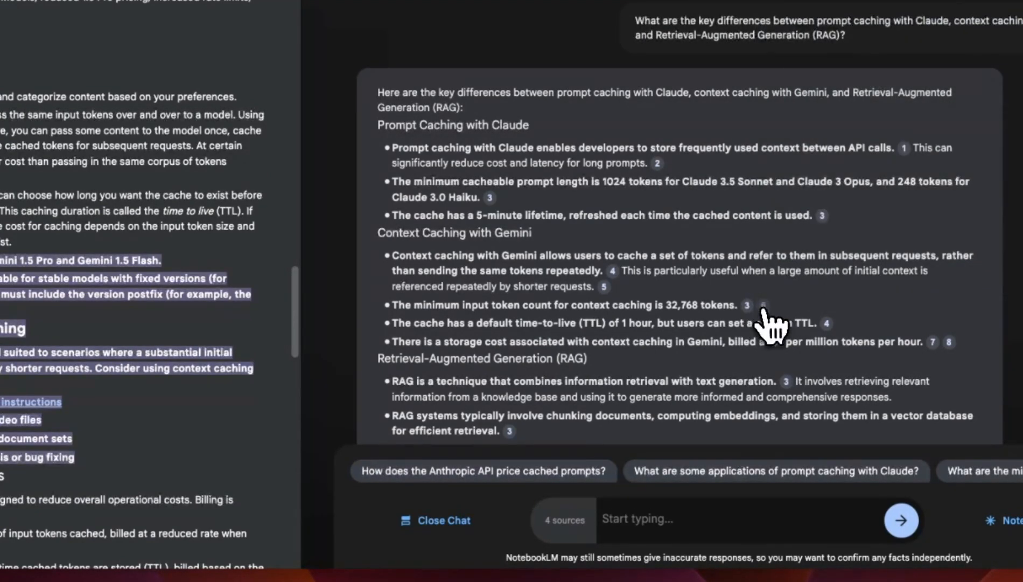
pyautogui.click(435, 521)
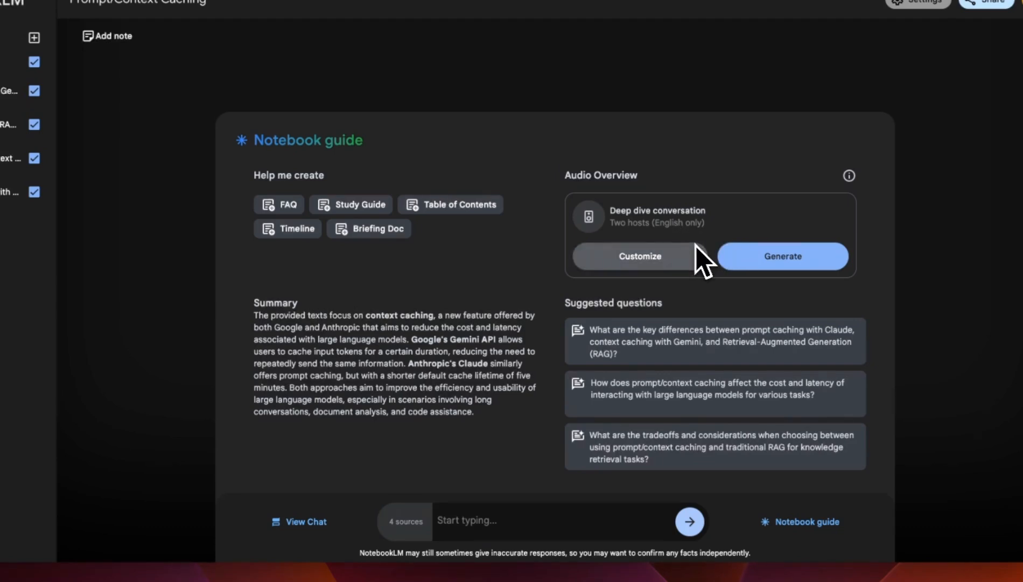
pyautogui.moveTo(715, 229)
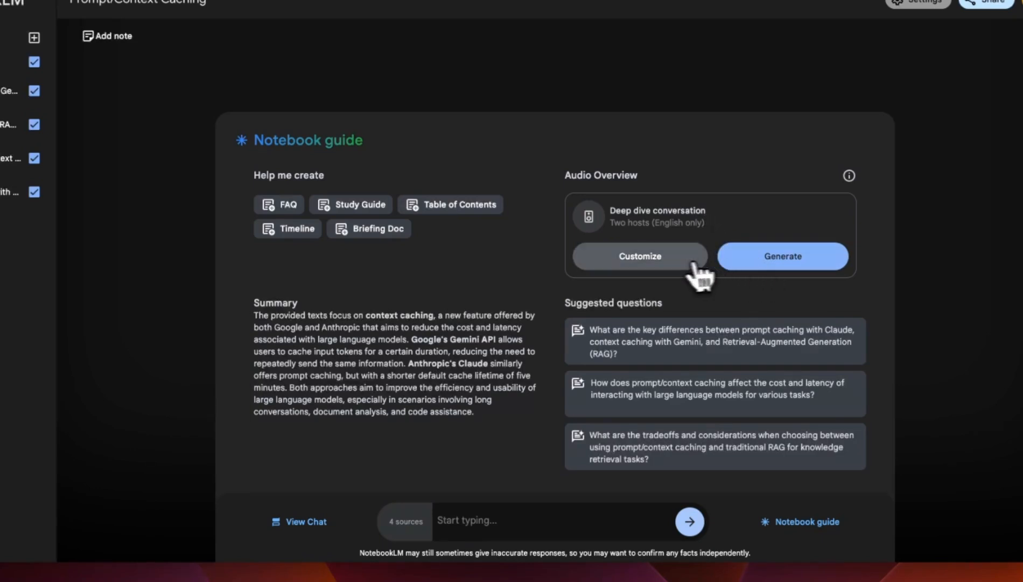
# Show the Configure Audio Overview host-focus dialog, dismiss it, then bring it back.
pyautogui.click(640, 255)
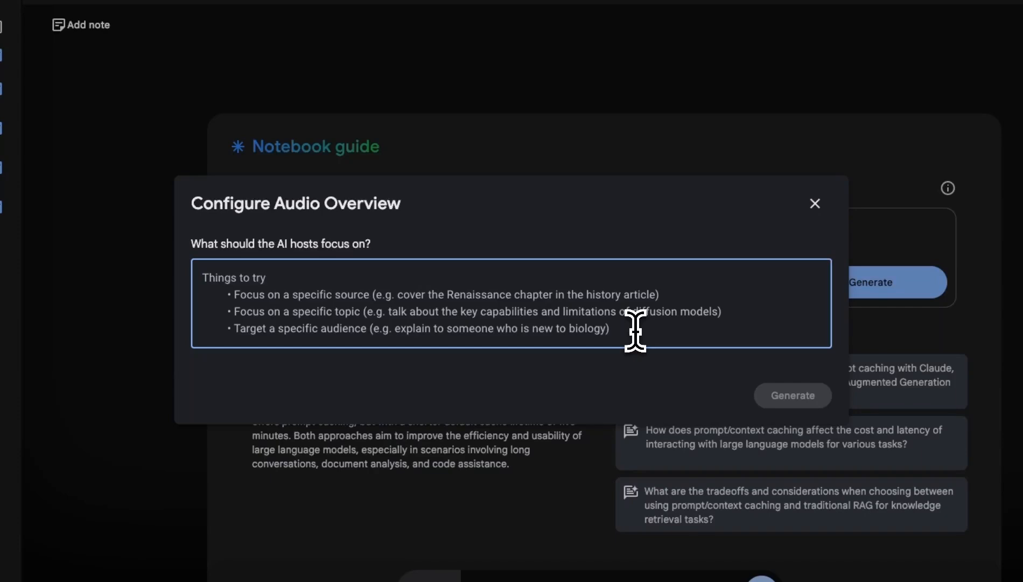
pyautogui.click(814, 203)
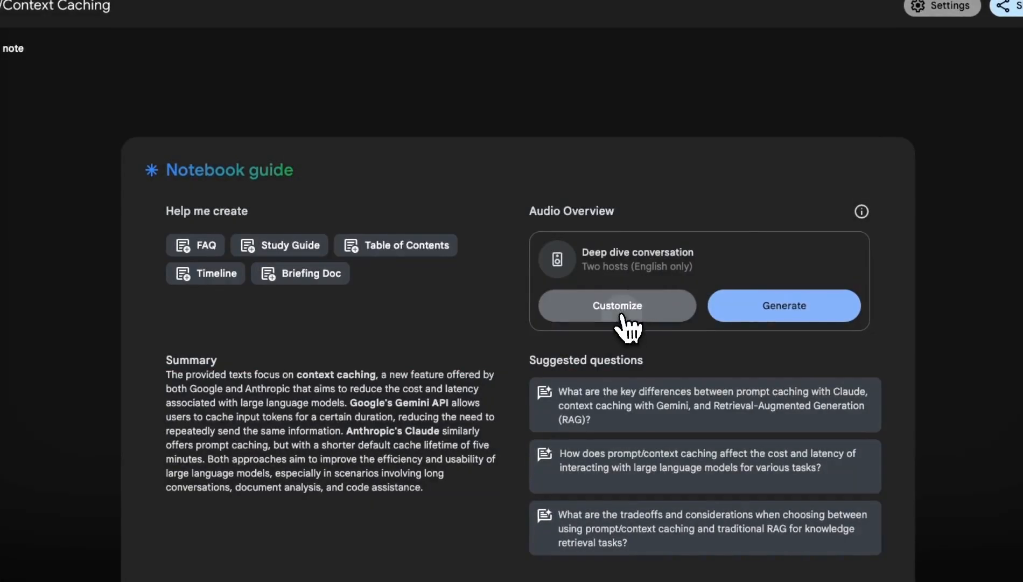
pyautogui.click(616, 305)
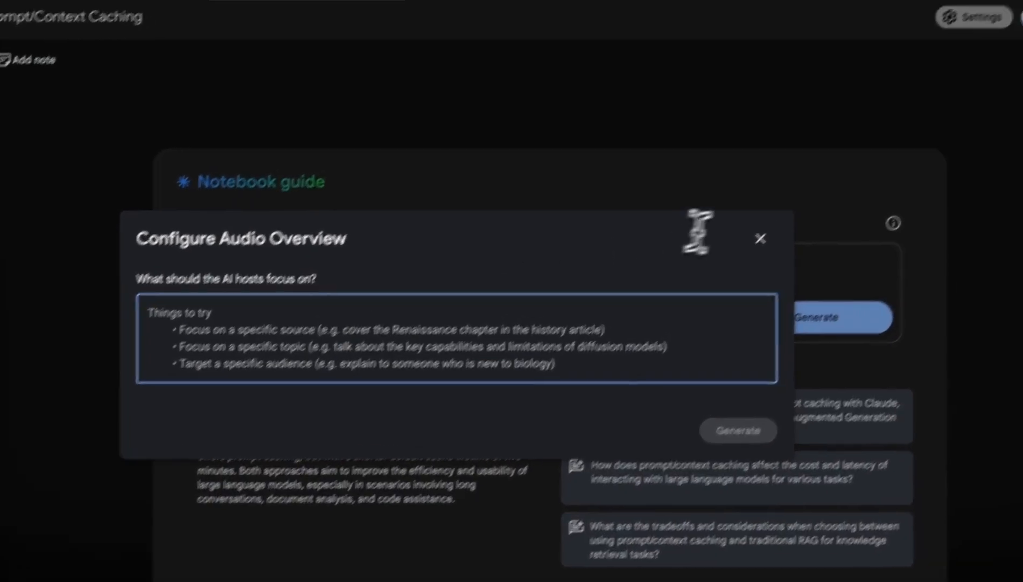
pyautogui.click(737, 431)
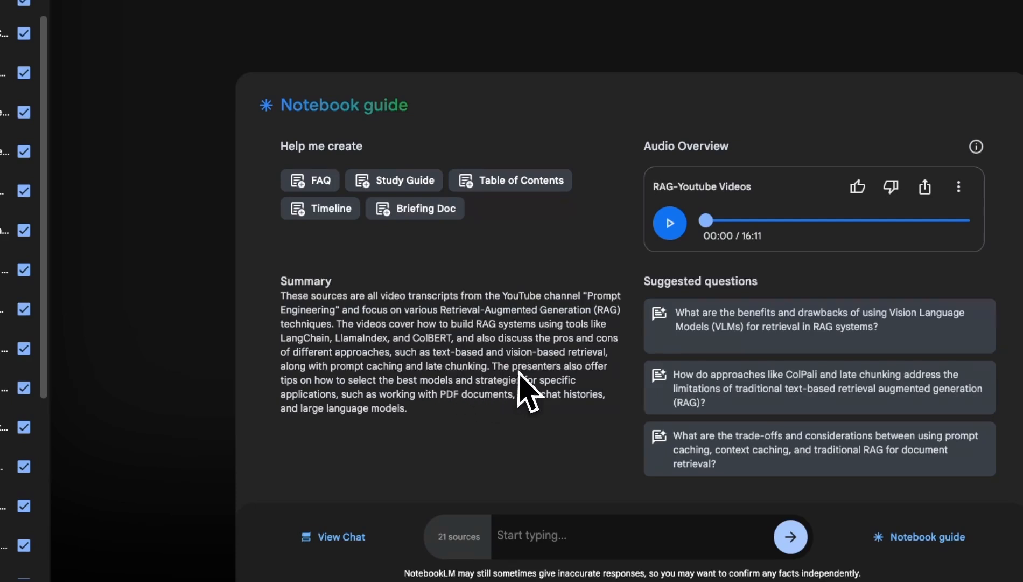
pyautogui.moveTo(468, 382)
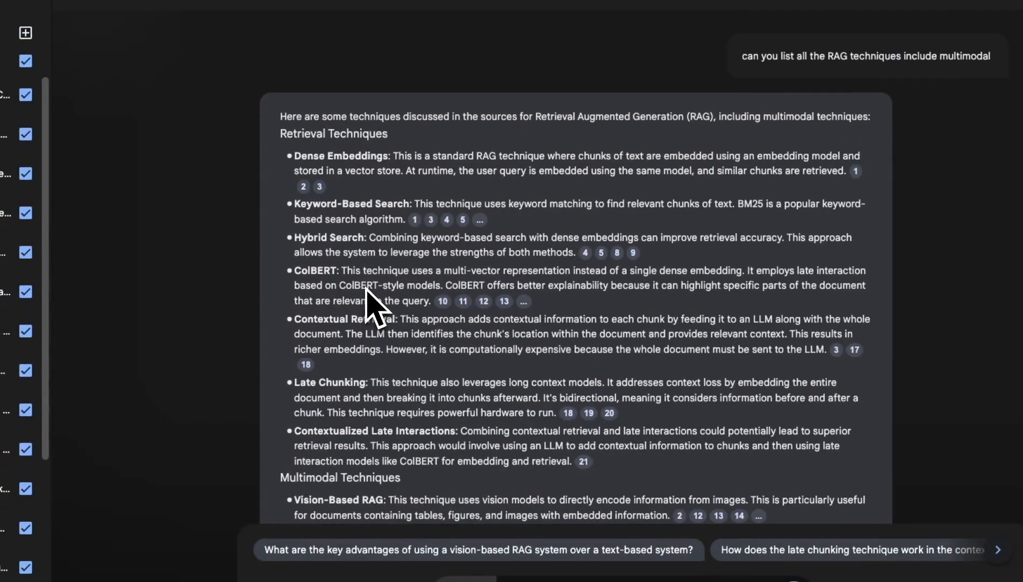
pyautogui.moveTo(352, 183)
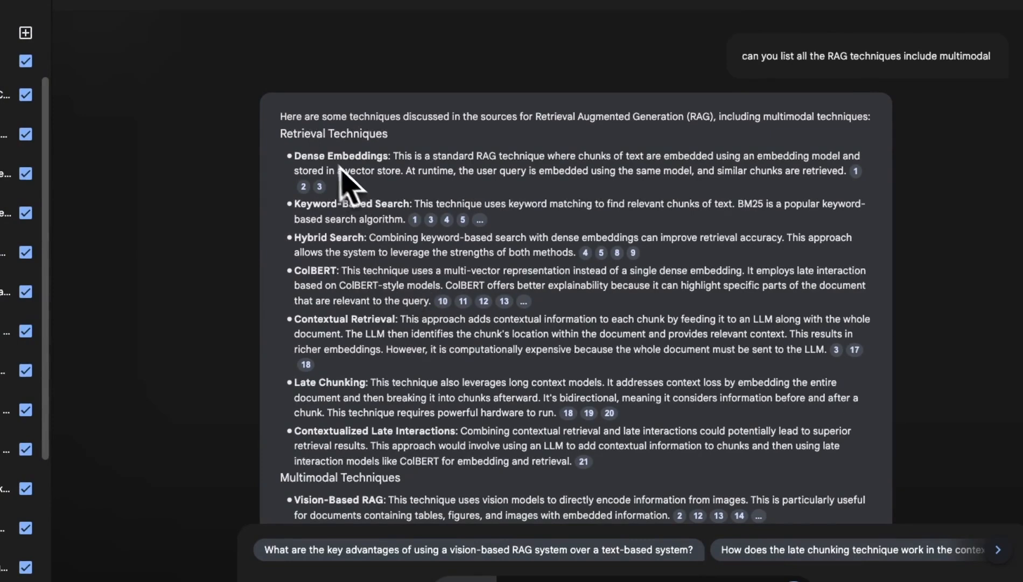
# Highlight Dense Embeddings and technique names in the RAG techniques answer, then scroll up.
pyautogui.doubleClick(338, 155)
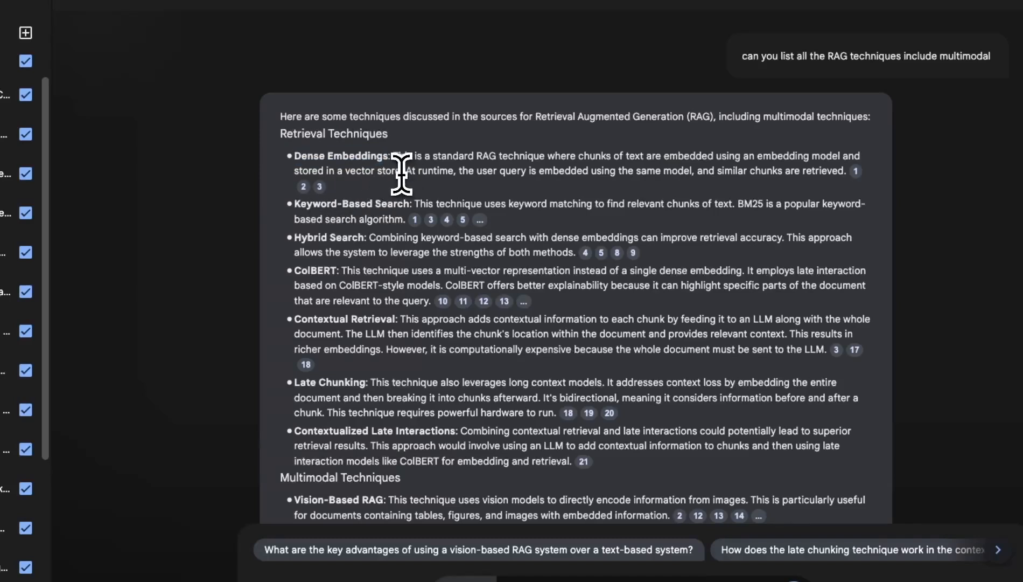
pyautogui.moveTo(562, 164)
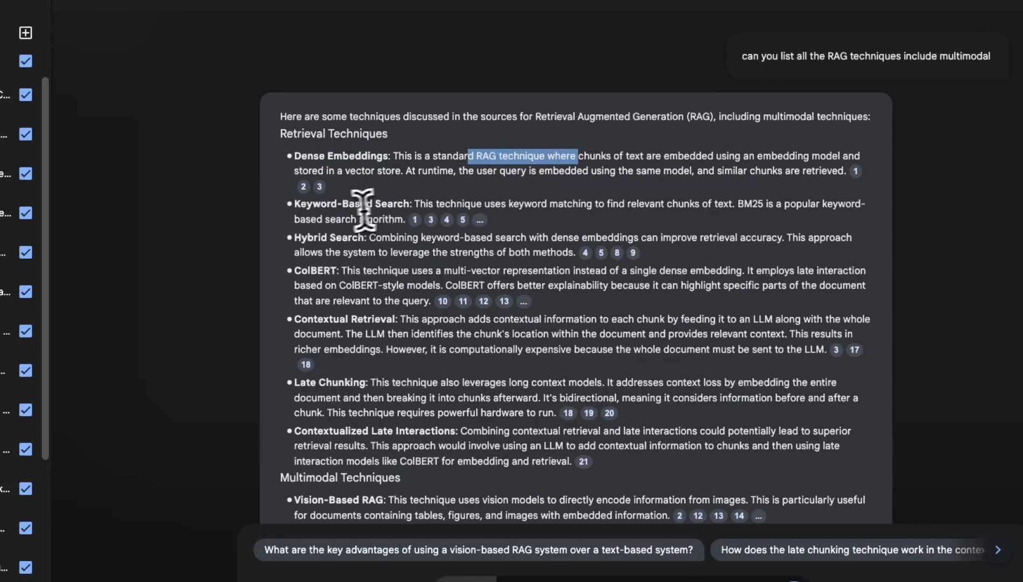
pyautogui.doubleClick(353, 203)
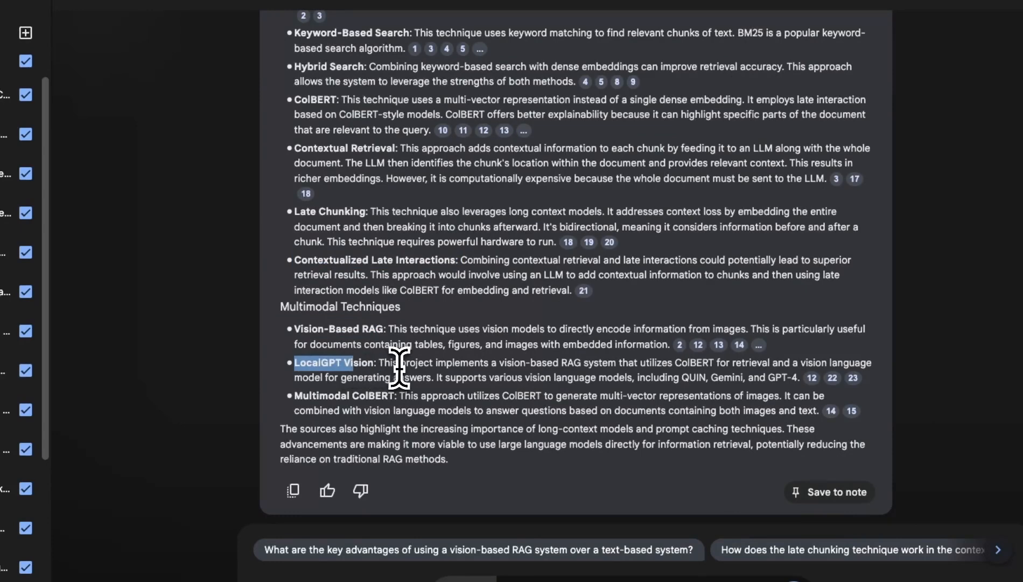
pyautogui.scroll(3)
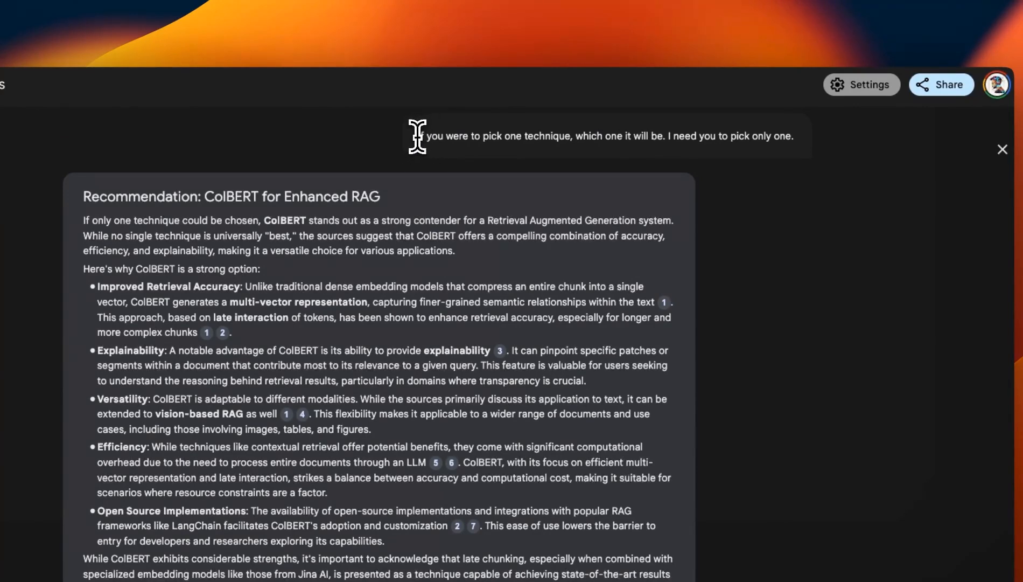
pyautogui.moveTo(416, 136); pyautogui.dragTo(571, 136)
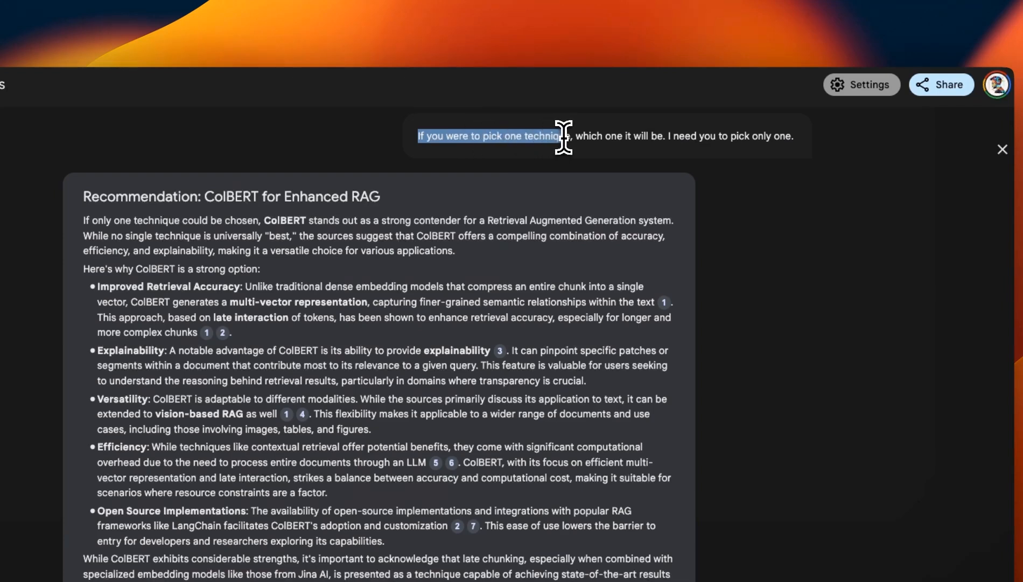
pyautogui.moveTo(577, 136); pyautogui.dragTo(635, 135)
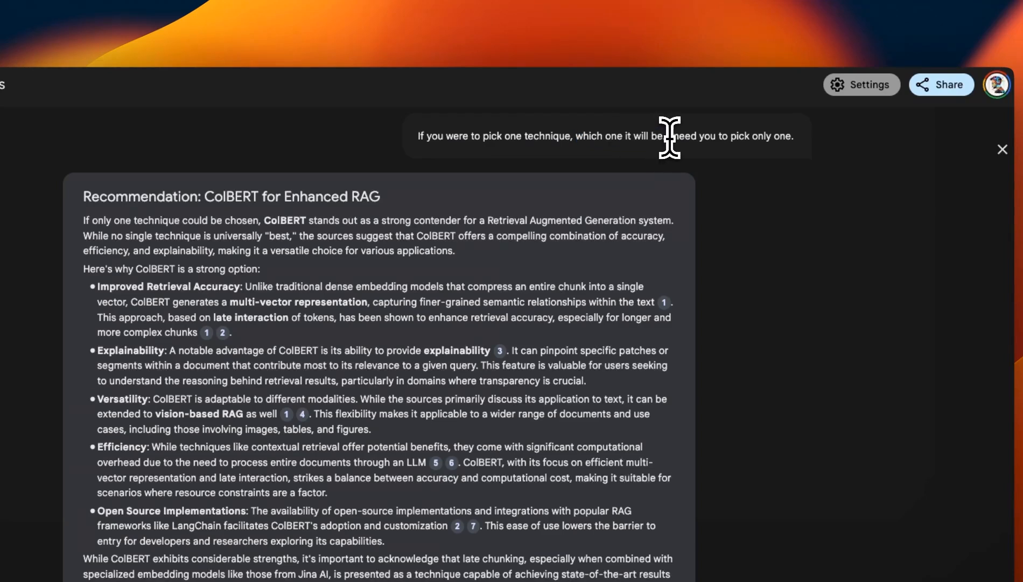
pyautogui.moveTo(668, 136); pyautogui.dragTo(789, 136)
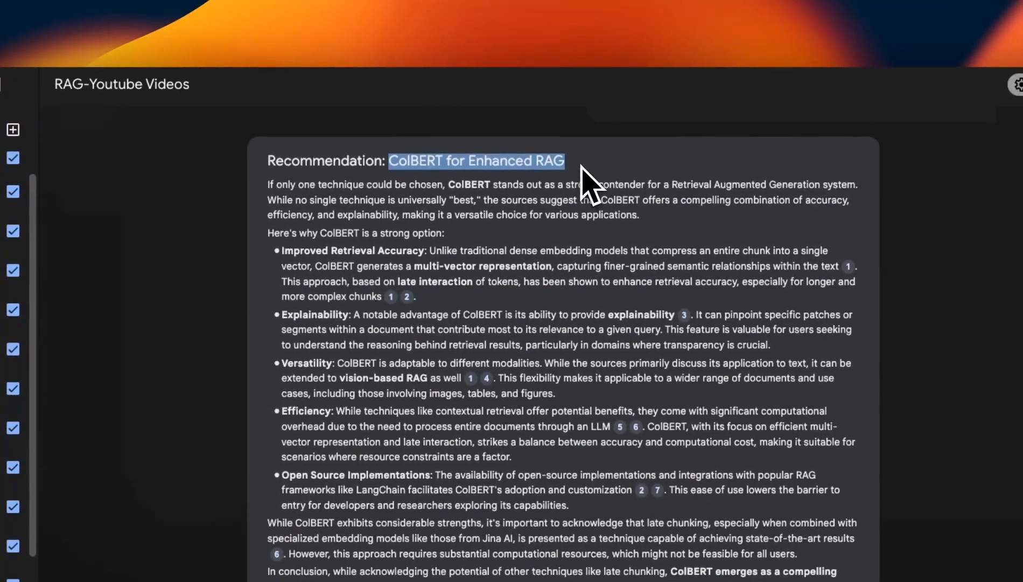
pyautogui.moveTo(555, 268)
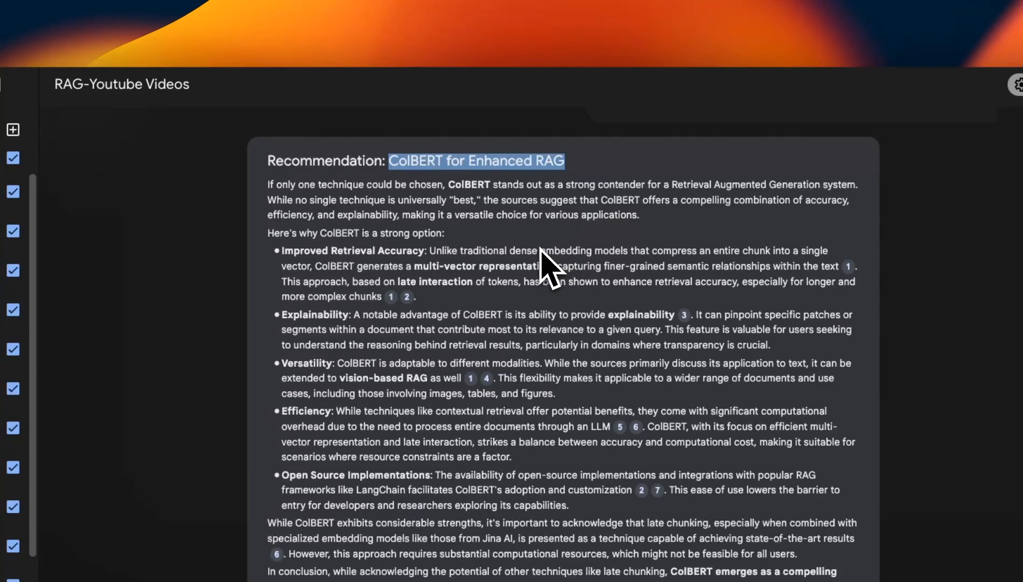
pyautogui.moveTo(469, 278)
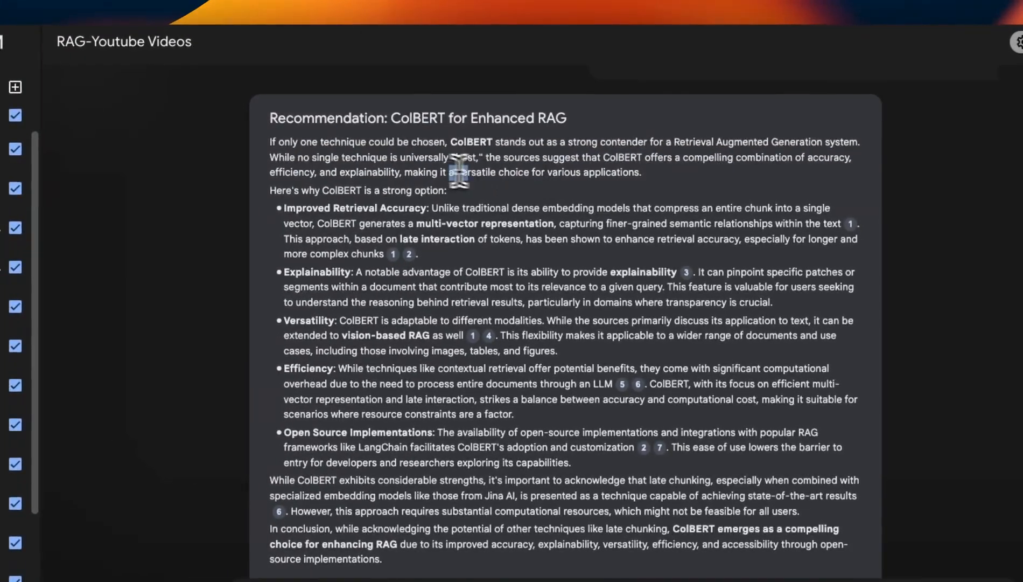
pyautogui.moveTo(451, 172); pyautogui.dragTo(641, 172)
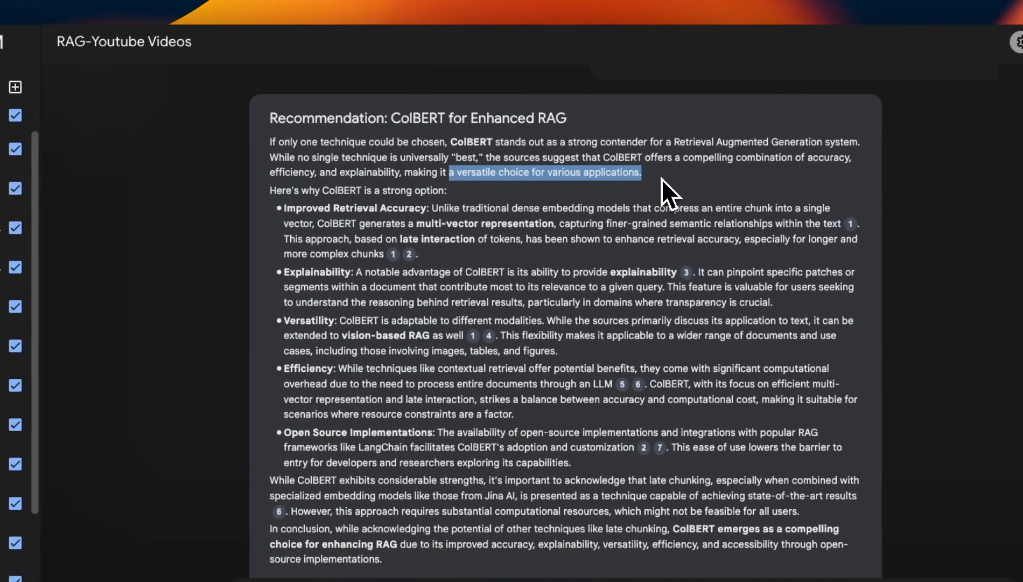
pyautogui.moveTo(527, 405)
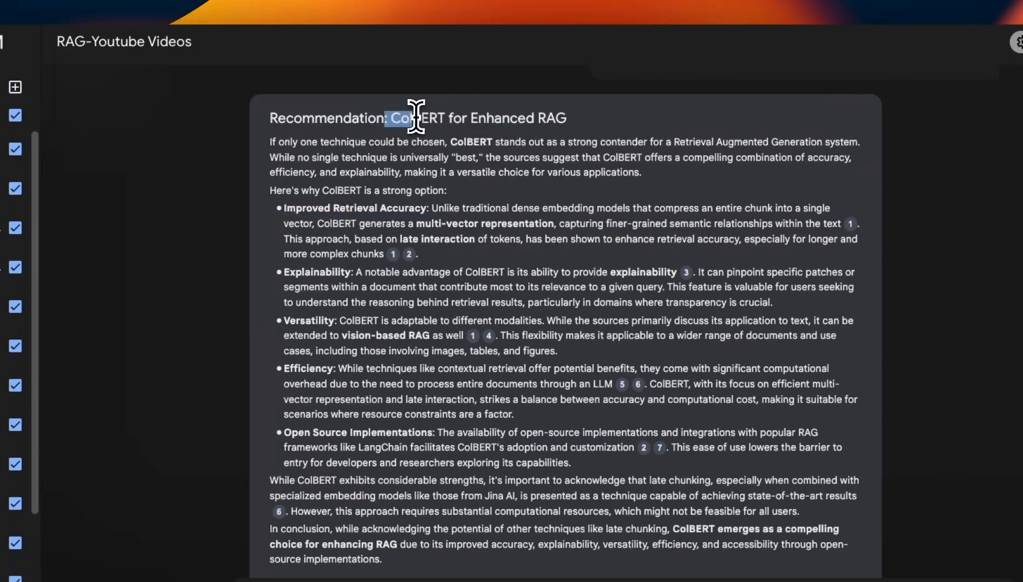
pyautogui.doubleClick(354, 207)
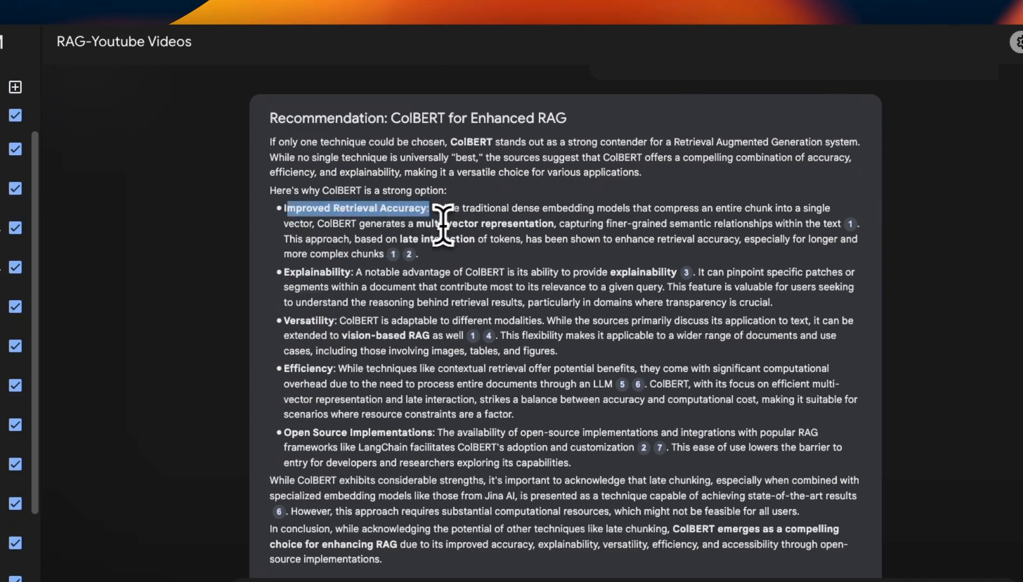
pyautogui.doubleClick(481, 223)
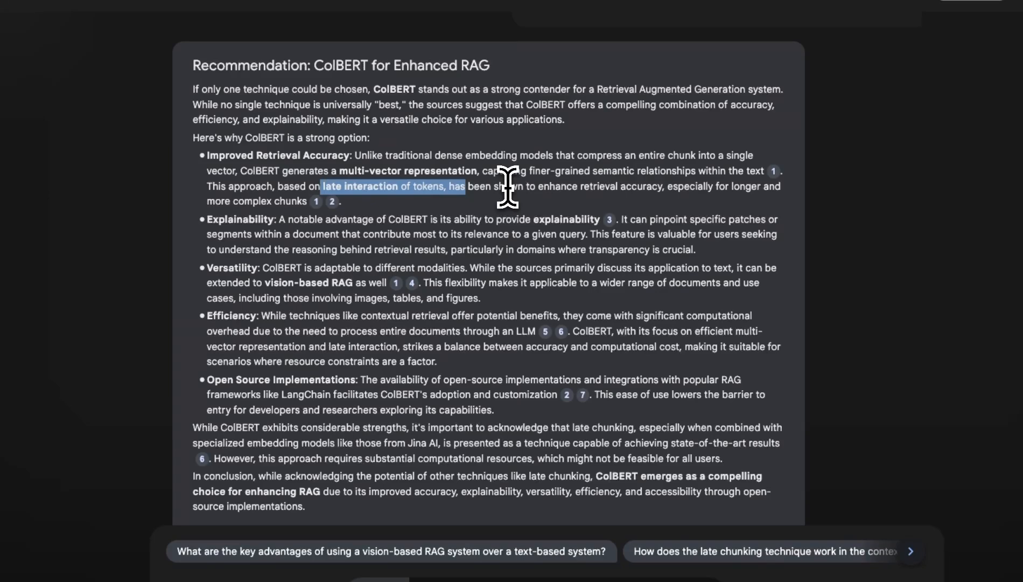
pyautogui.scroll(-3)
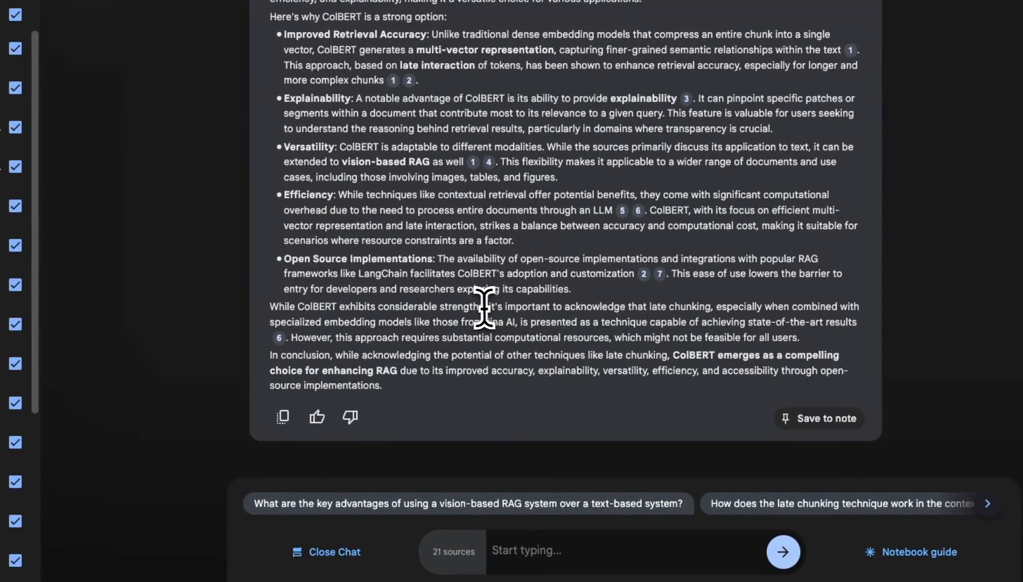
pyautogui.moveTo(297, 306); pyautogui.dragTo(424, 306)
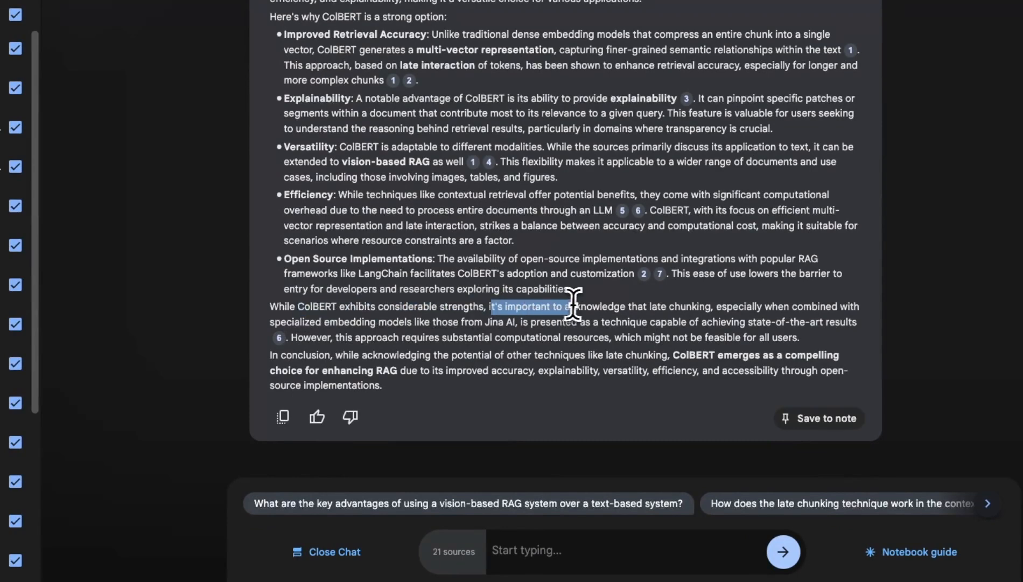
pyautogui.moveTo(571, 306); pyautogui.dragTo(708, 306)
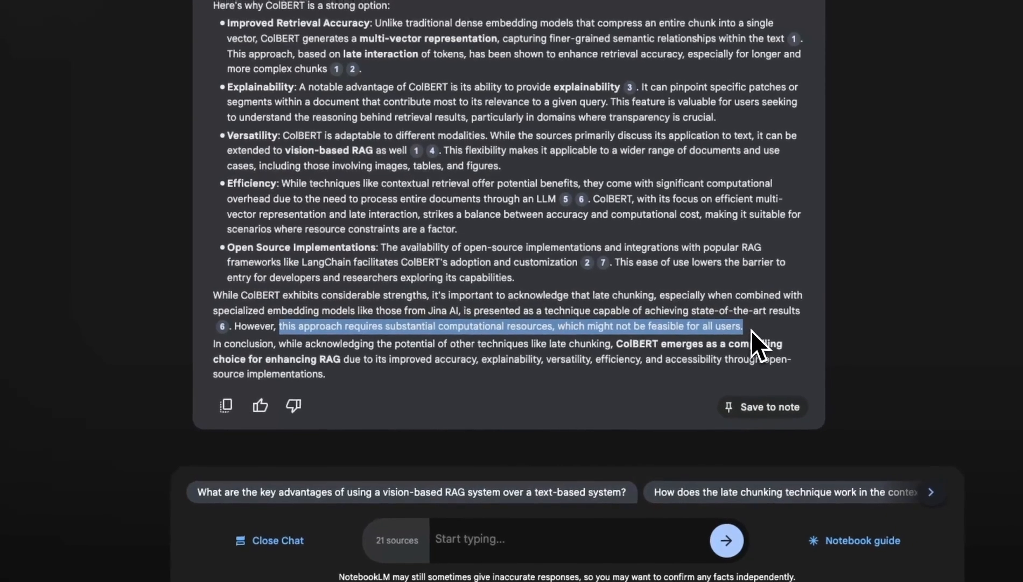
pyautogui.scroll(-3)
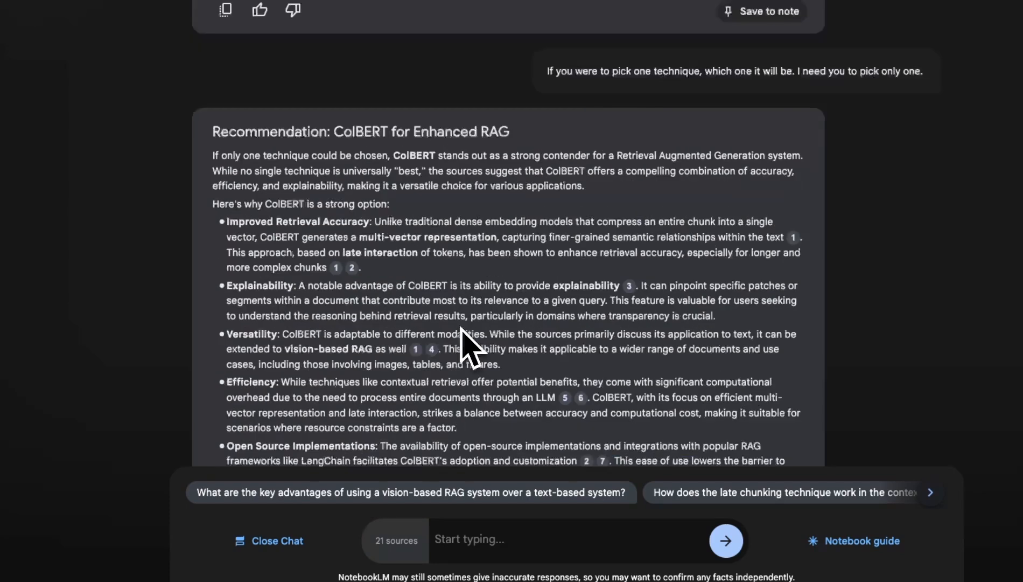
pyautogui.scroll(-3)
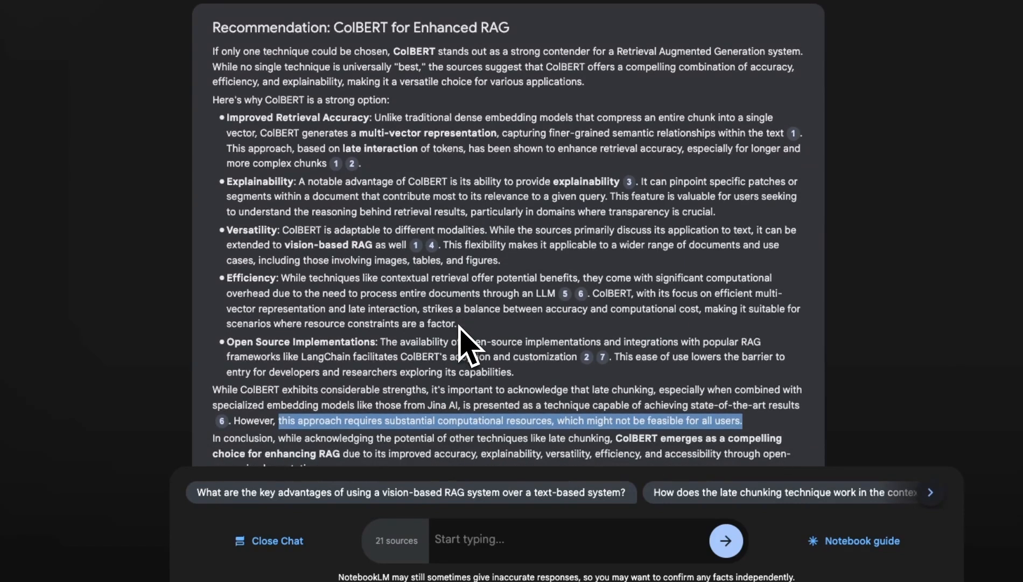
pyautogui.moveTo(447, 349)
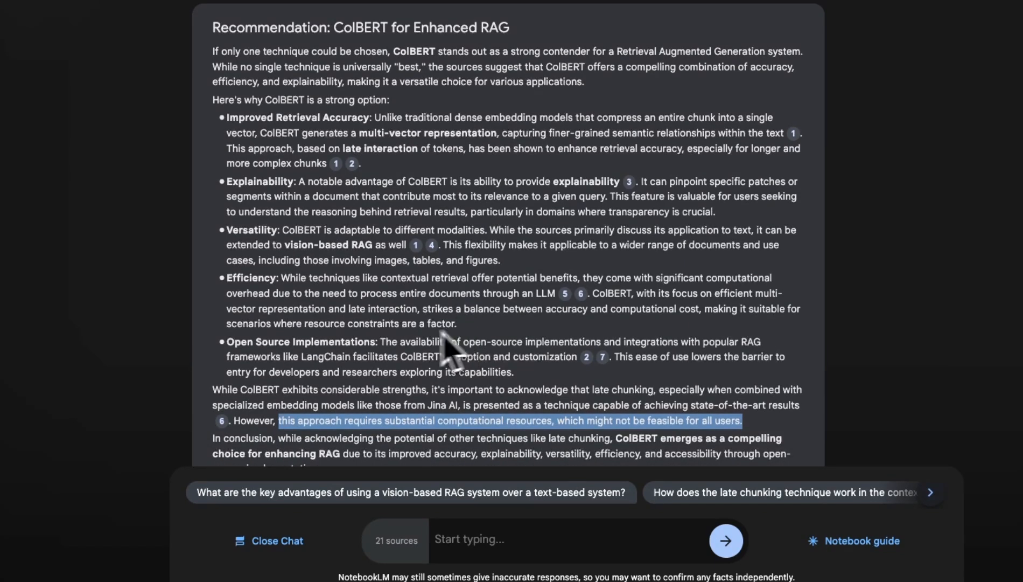
pyautogui.click(862, 541)
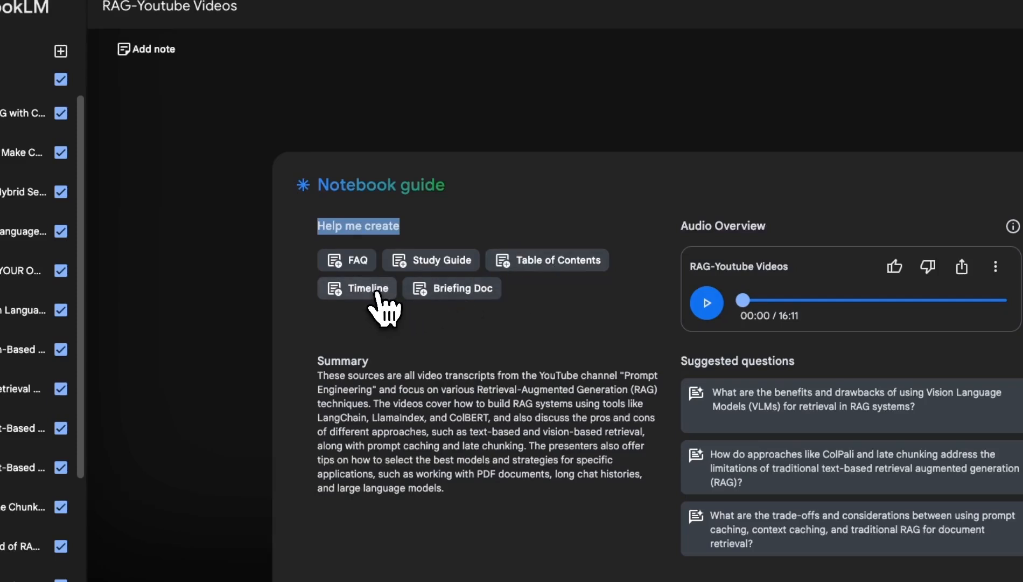
# Generate the Timeline note and highlight that image and table information is inaccessible.
pyautogui.click(356, 289)
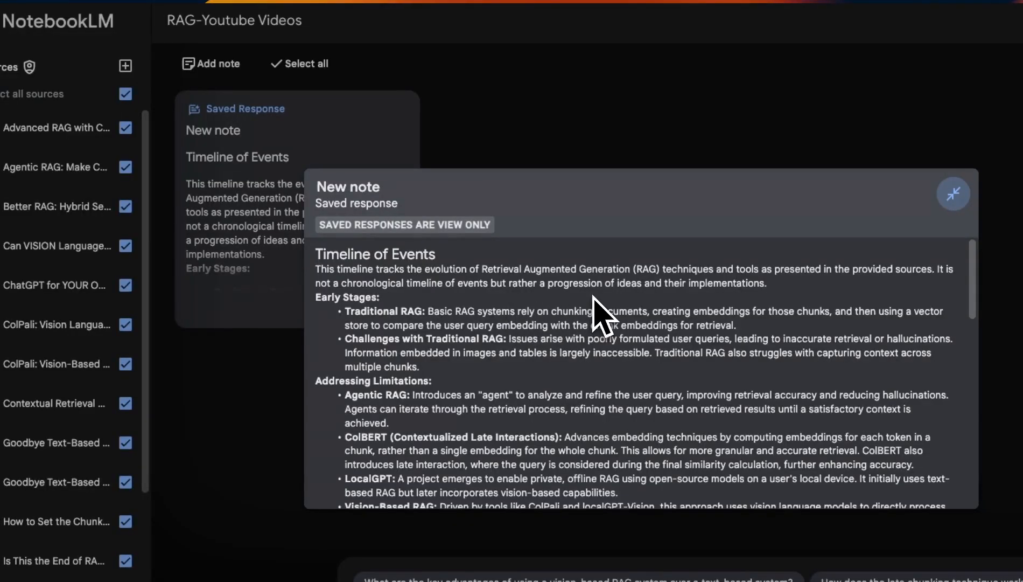
pyautogui.moveTo(678, 300)
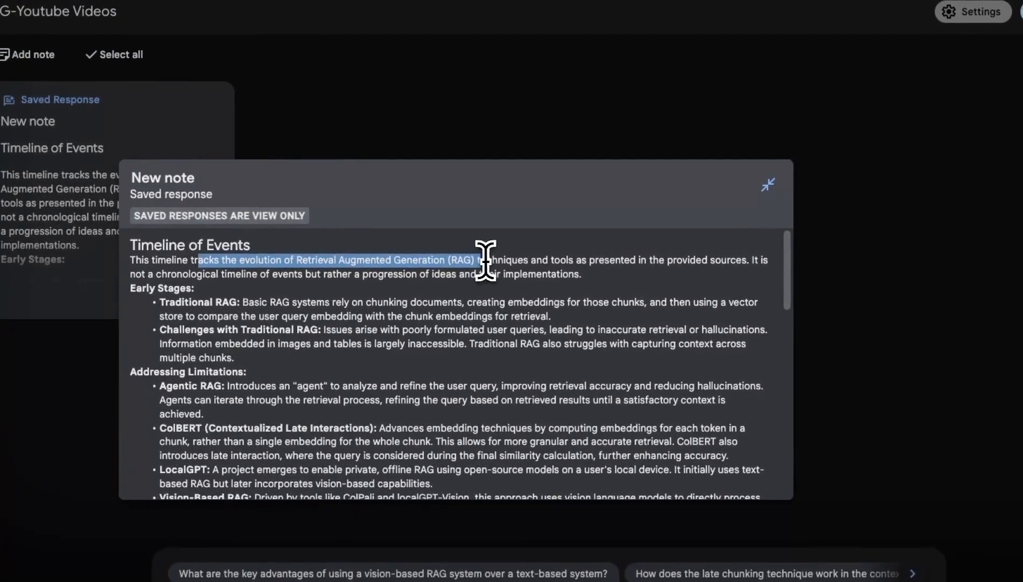
pyautogui.moveTo(758, 267)
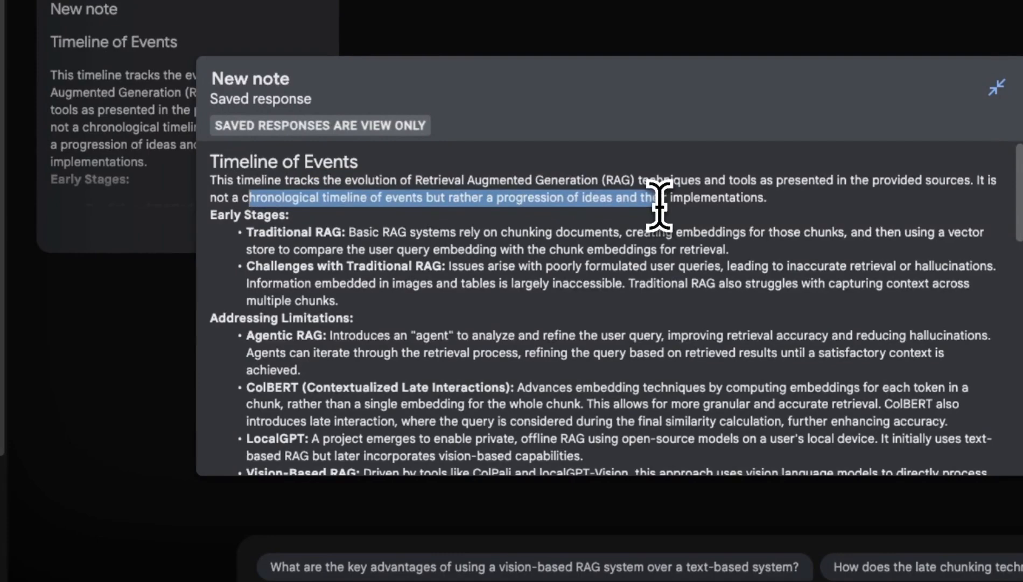
pyautogui.scroll(-3)
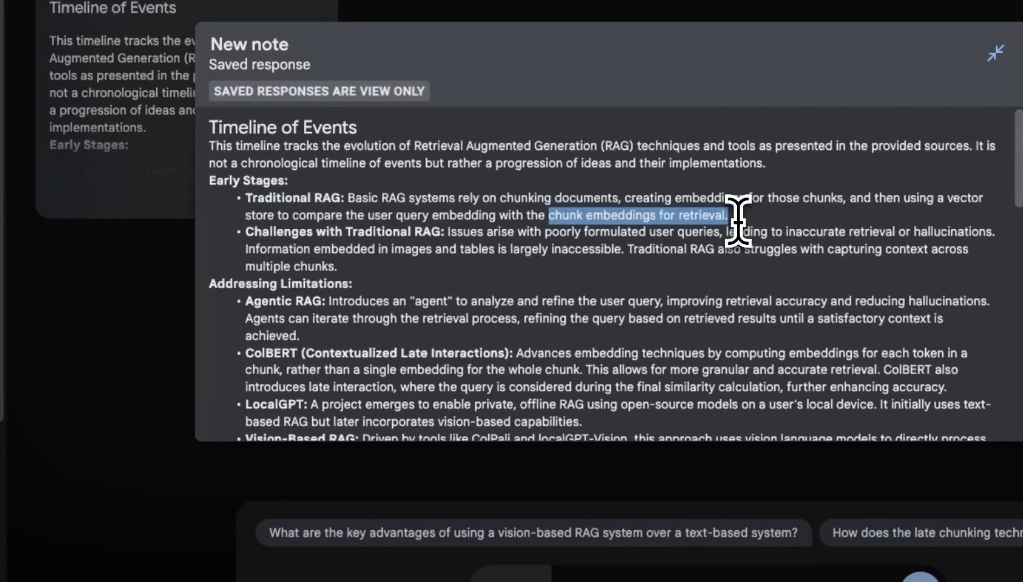
pyautogui.moveTo(446, 252)
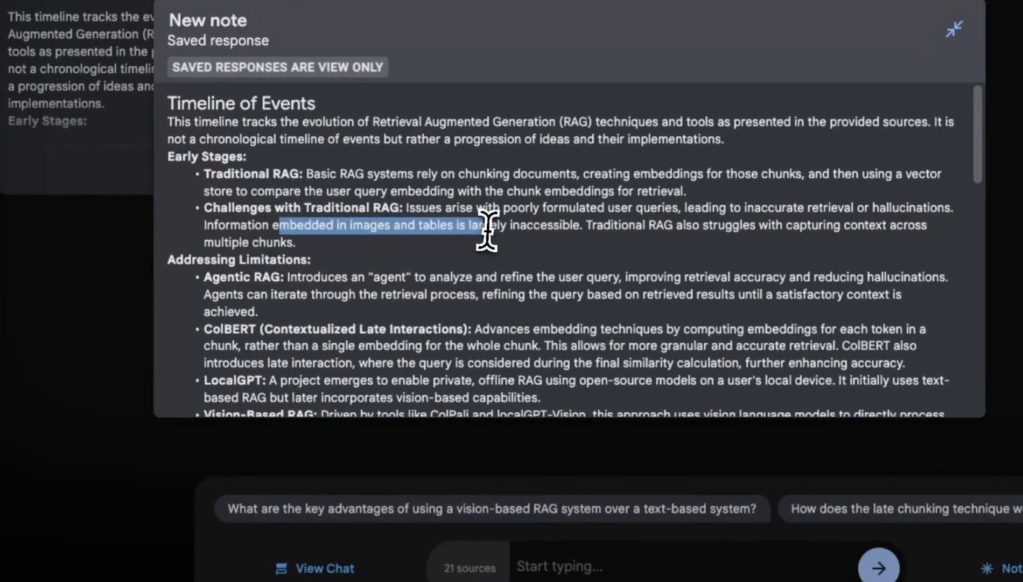
pyautogui.moveTo(486, 234); pyautogui.dragTo(574, 234)
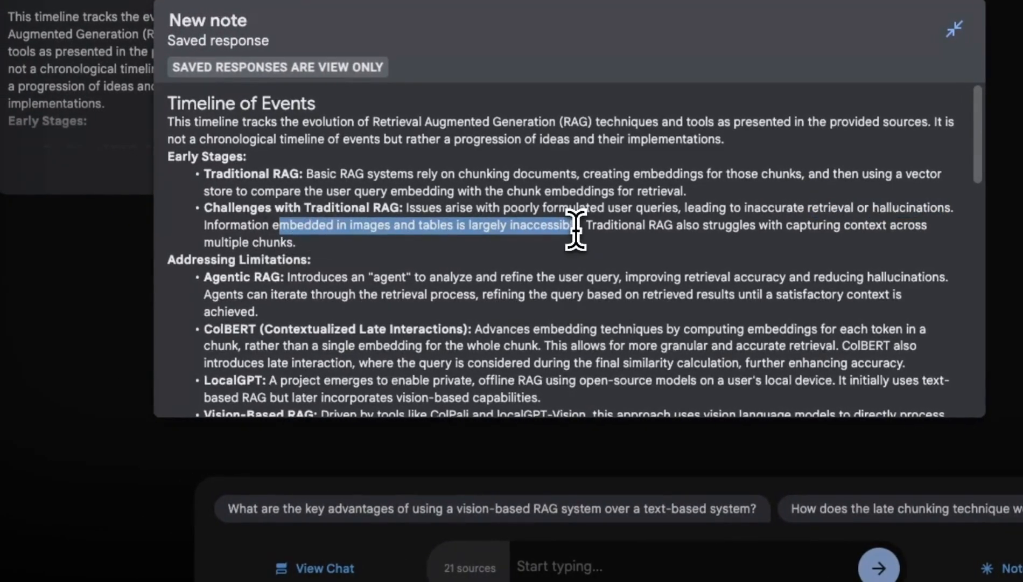
pyautogui.moveTo(672, 232)
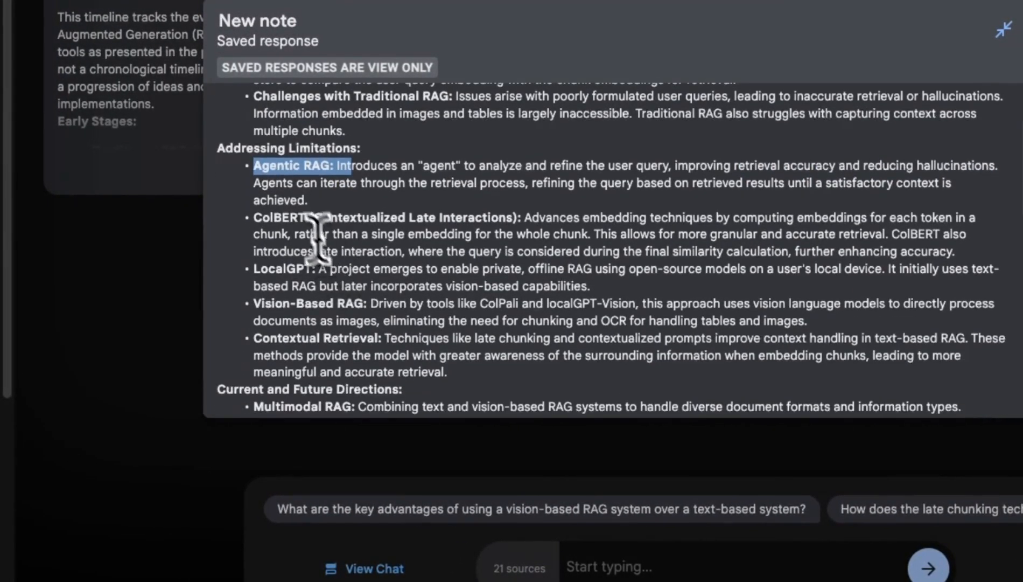
# Highlight the Agentic RAG, ColBERT and Contextual Retrieval timeline entries and scroll onward.
pyautogui.moveTo(320, 234); pyautogui.dragTo(515, 218)
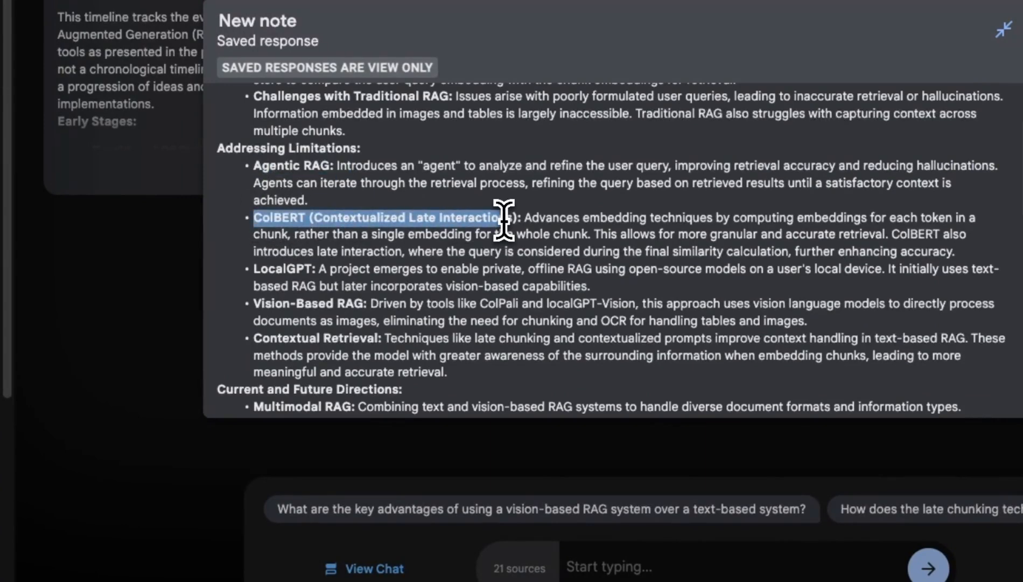
pyautogui.moveTo(503, 222); pyautogui.dragTo(515, 218)
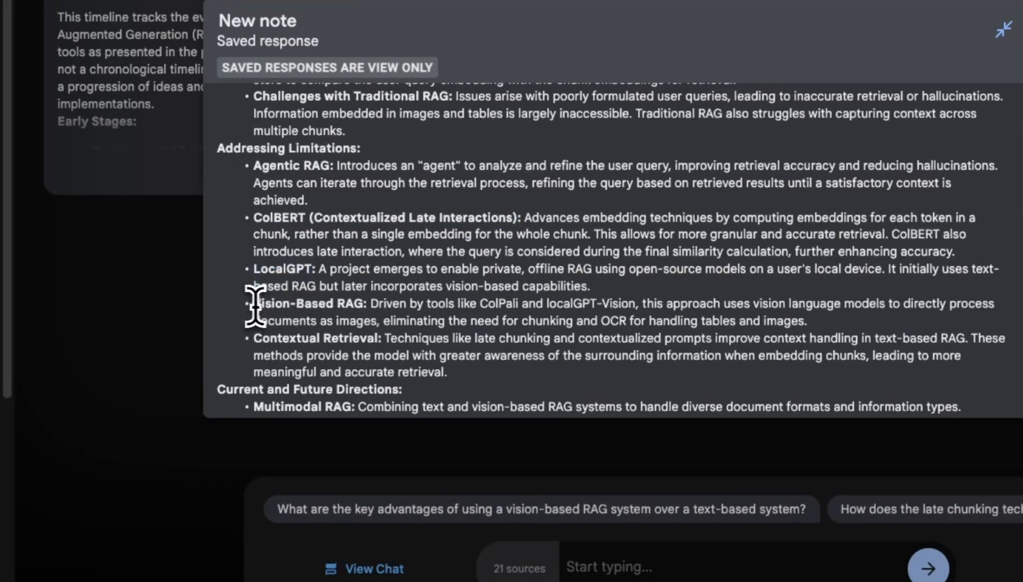
pyautogui.doubleClick(309, 303)
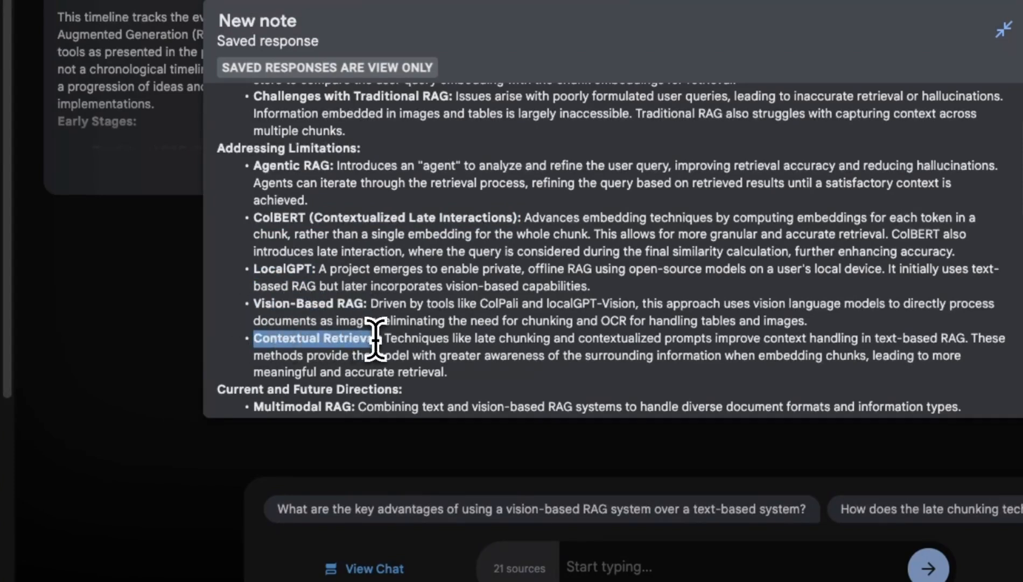
pyautogui.scroll(-3)
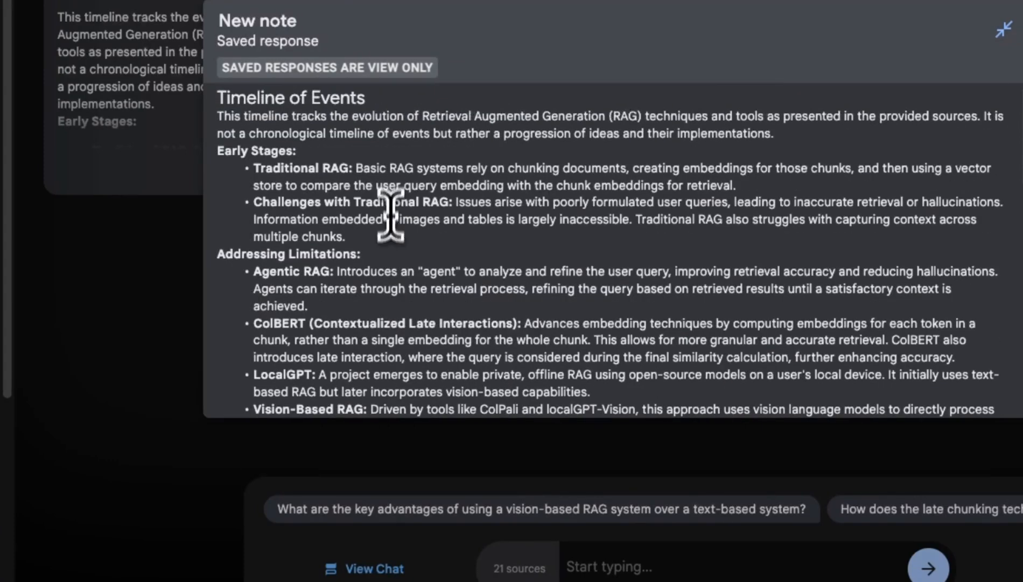
pyautogui.scroll(-3)
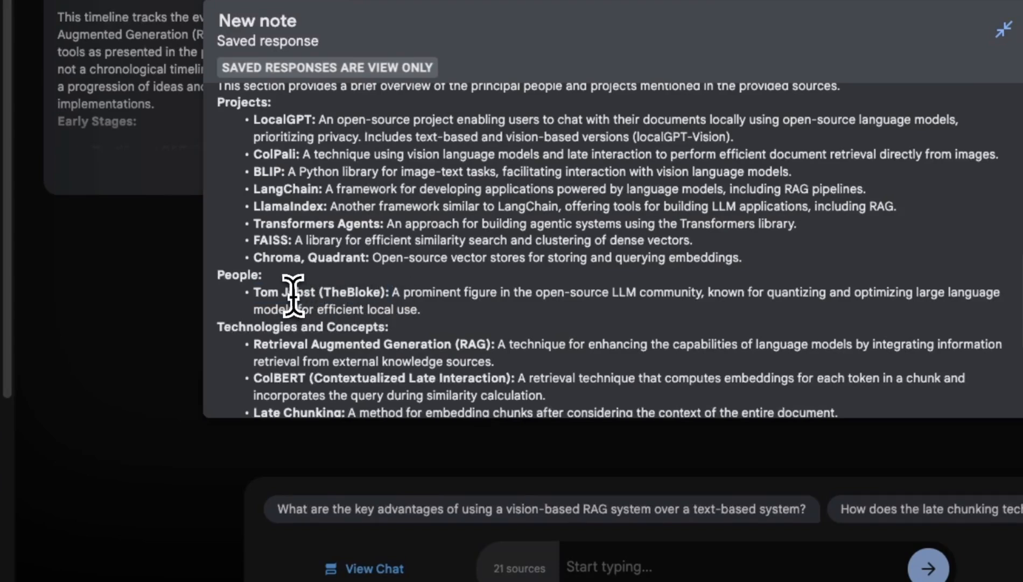
# Highlight the People entry and ColPali description, then scroll to the note's end.
pyautogui.doubleClick(298, 292)
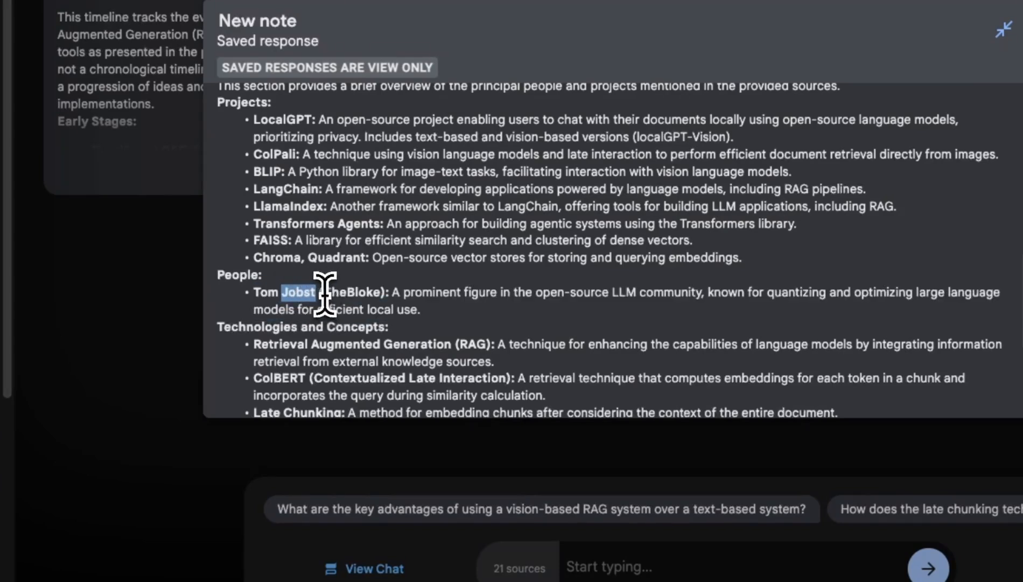
pyautogui.moveTo(307, 292); pyautogui.dragTo(600, 292)
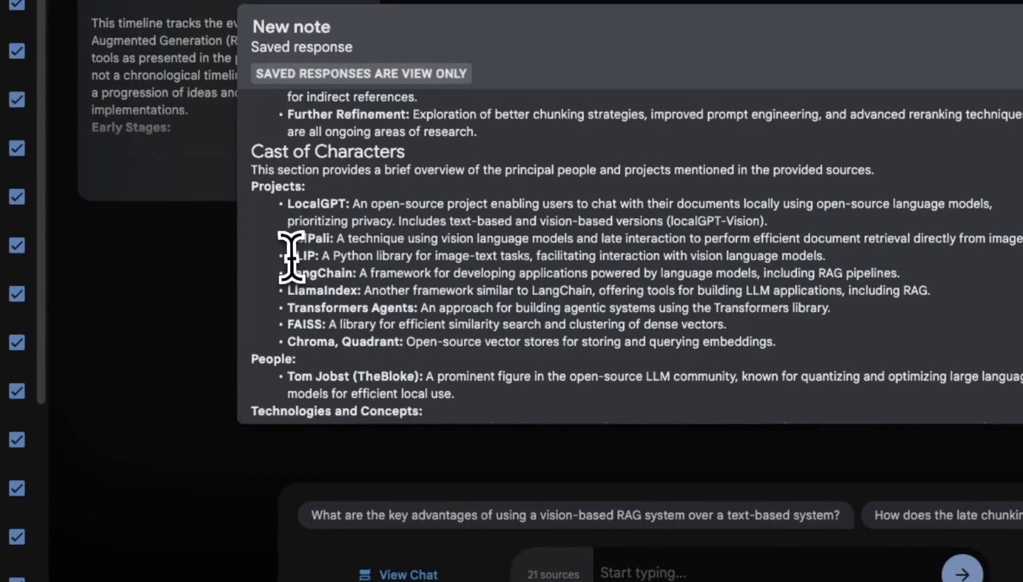
pyautogui.doubleClick(317, 204)
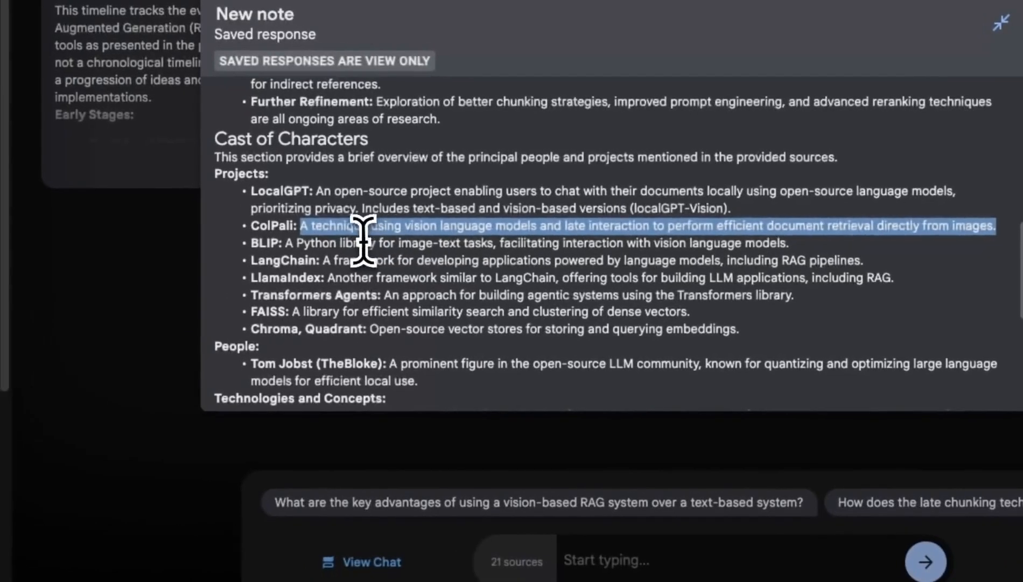
pyautogui.scroll(-3)
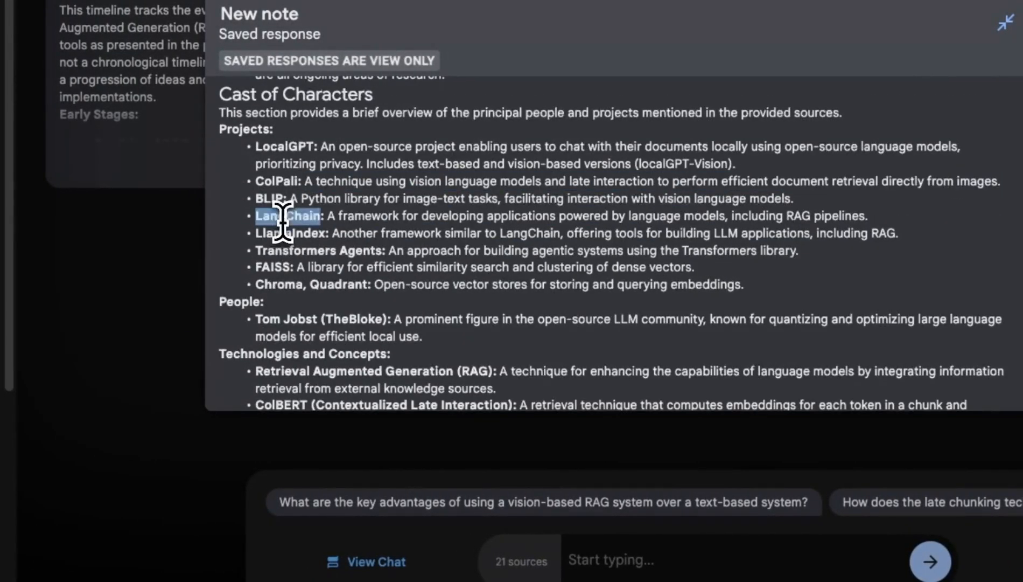
pyautogui.scroll(-3)
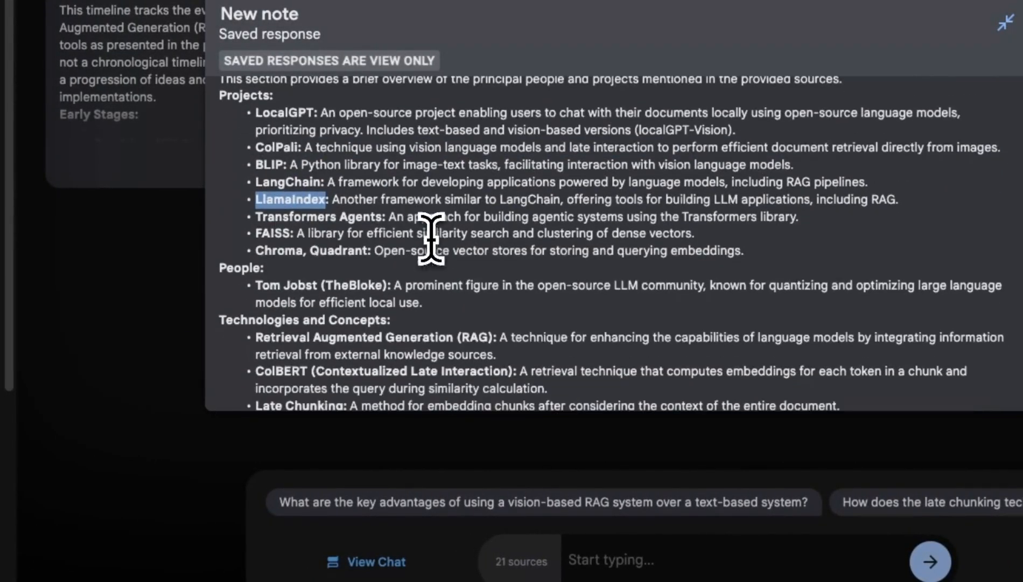
pyautogui.scroll(-3)
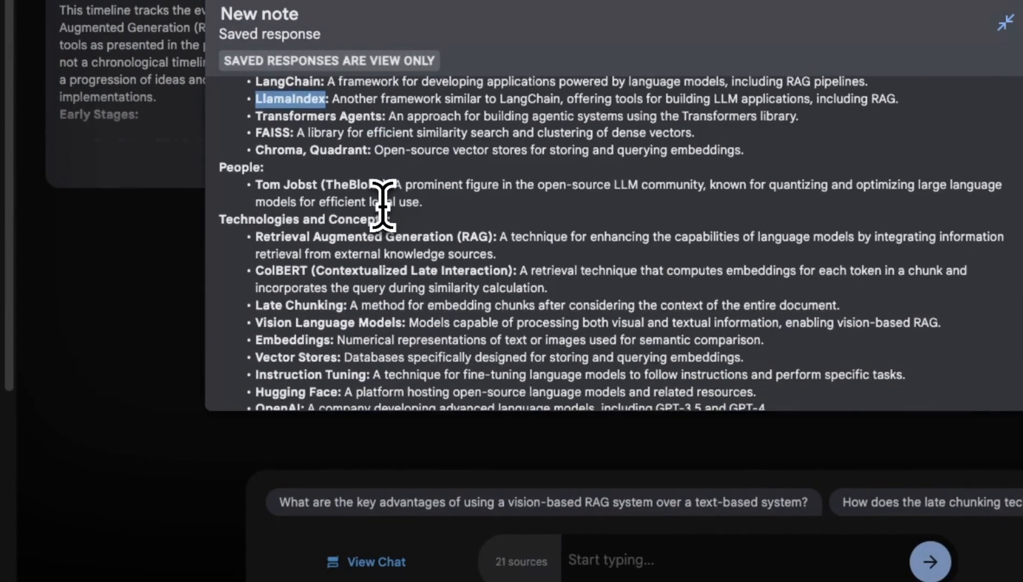
pyautogui.scroll(-3)
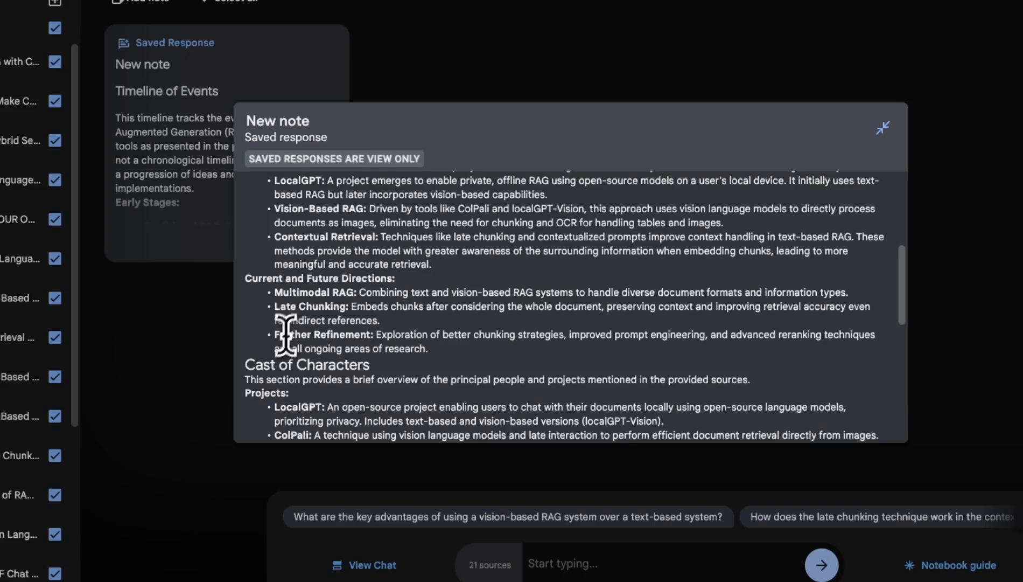
pyautogui.scroll(-3)
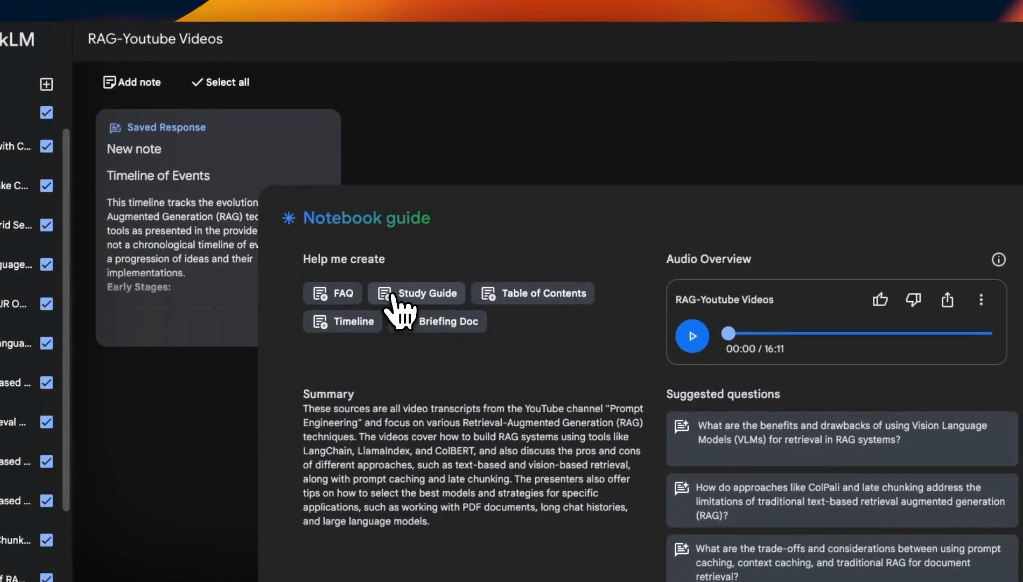
pyautogui.moveTo(418, 307)
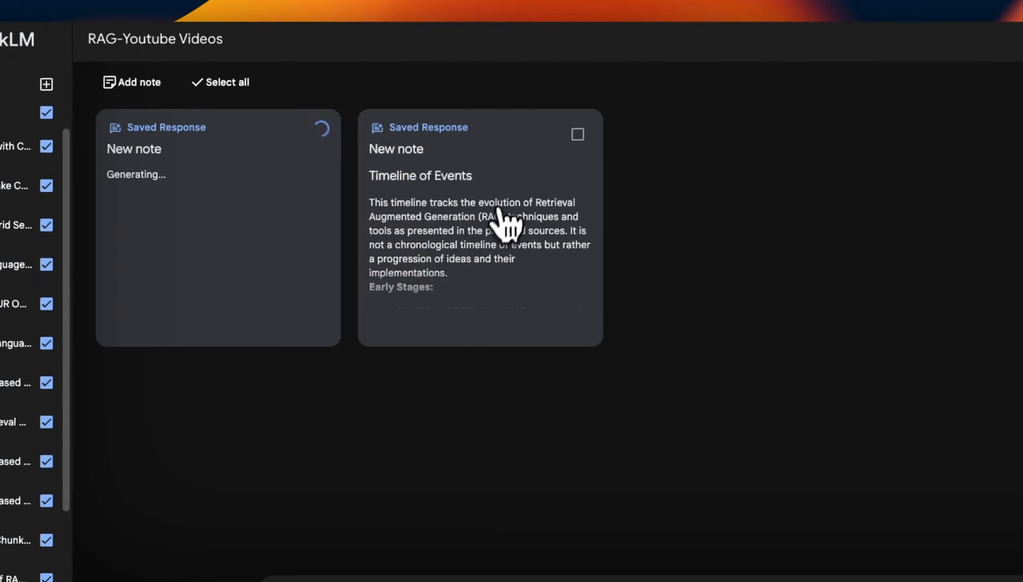
# Expand the RAG Deep Dive study guide, highlight the first quiz question, scroll, and close it.
pyautogui.click(219, 229)
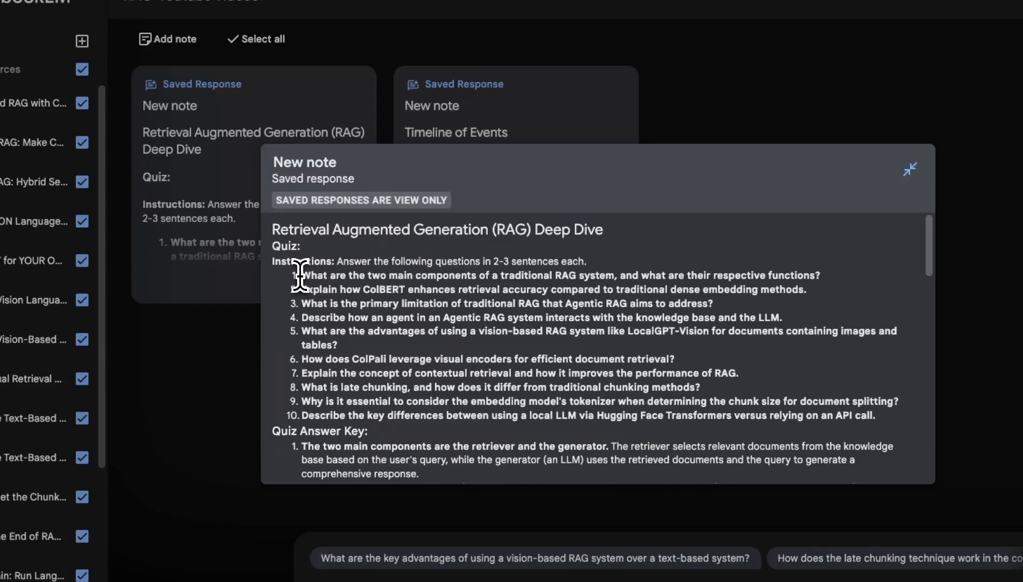
pyautogui.moveTo(301, 275); pyautogui.dragTo(574, 416)
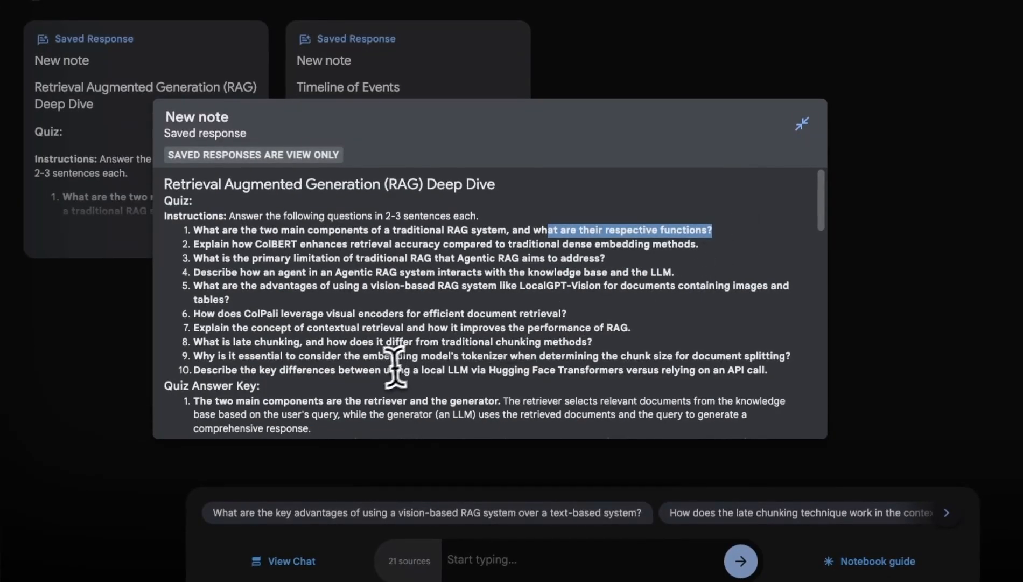
pyautogui.scroll(-3)
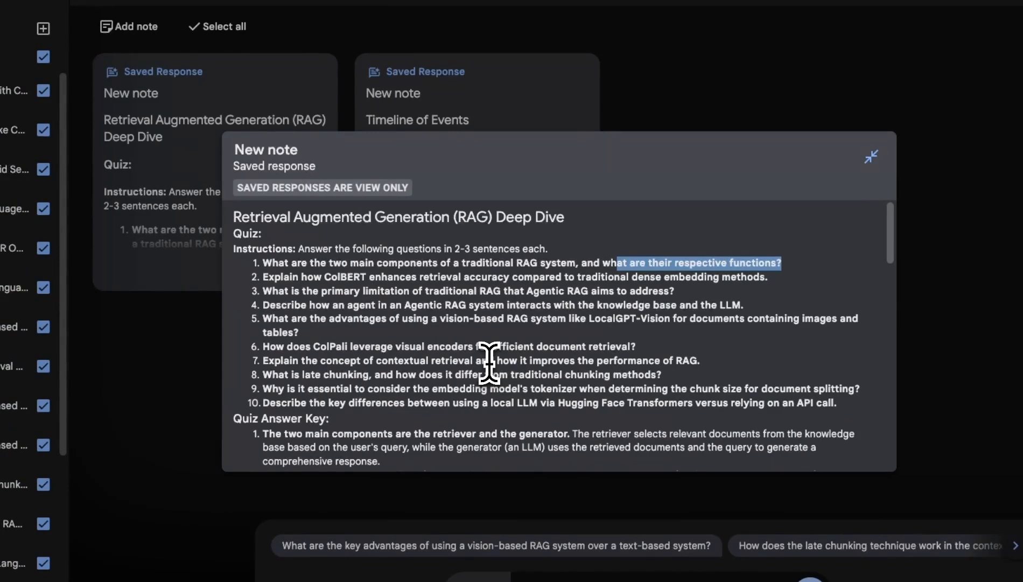
pyautogui.moveTo(567, 343)
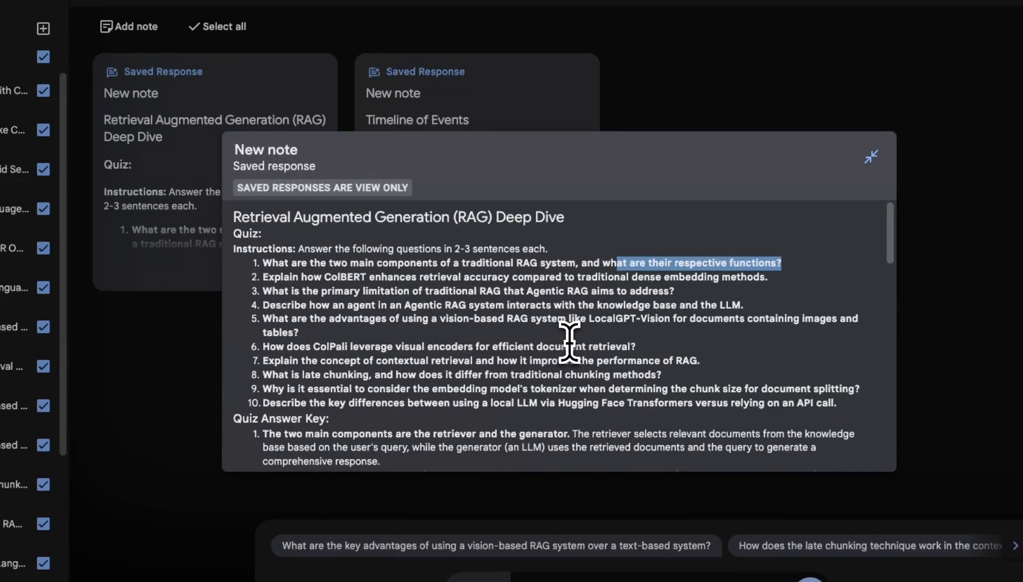
pyautogui.click(871, 156)
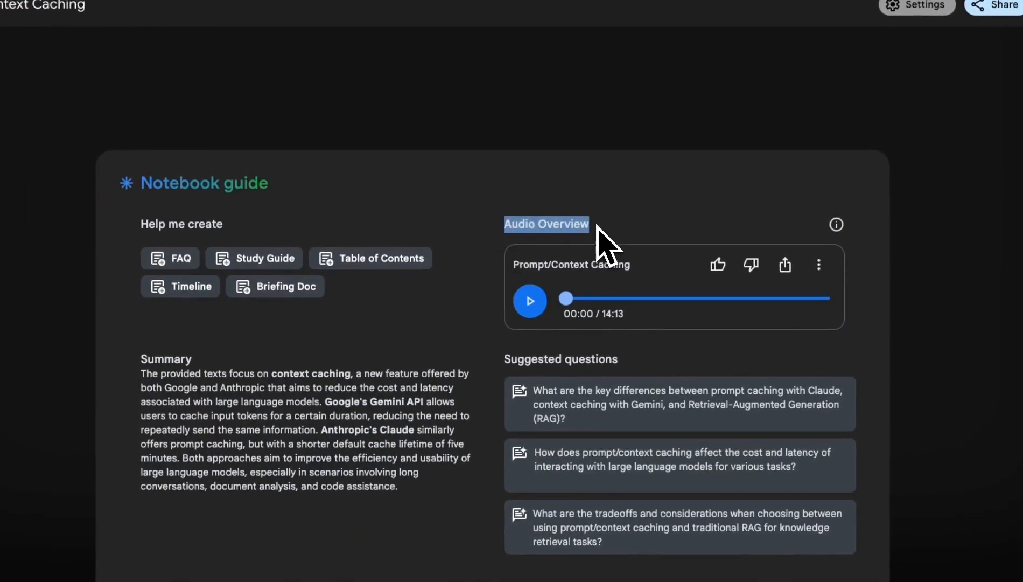
# Share the audio overview publicly and open its 14-minute preview page.
pyautogui.click(785, 265)
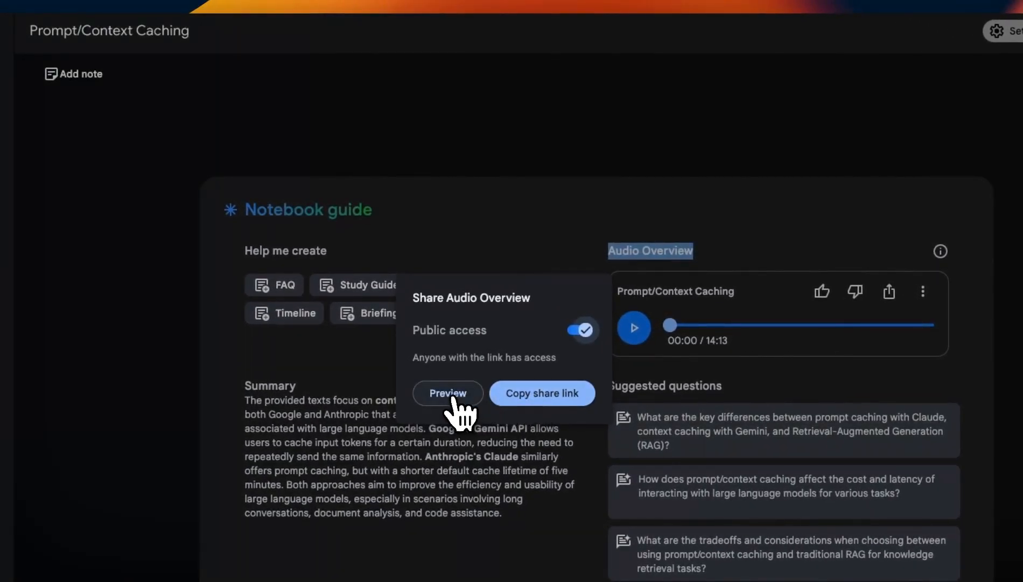
pyautogui.click(447, 392)
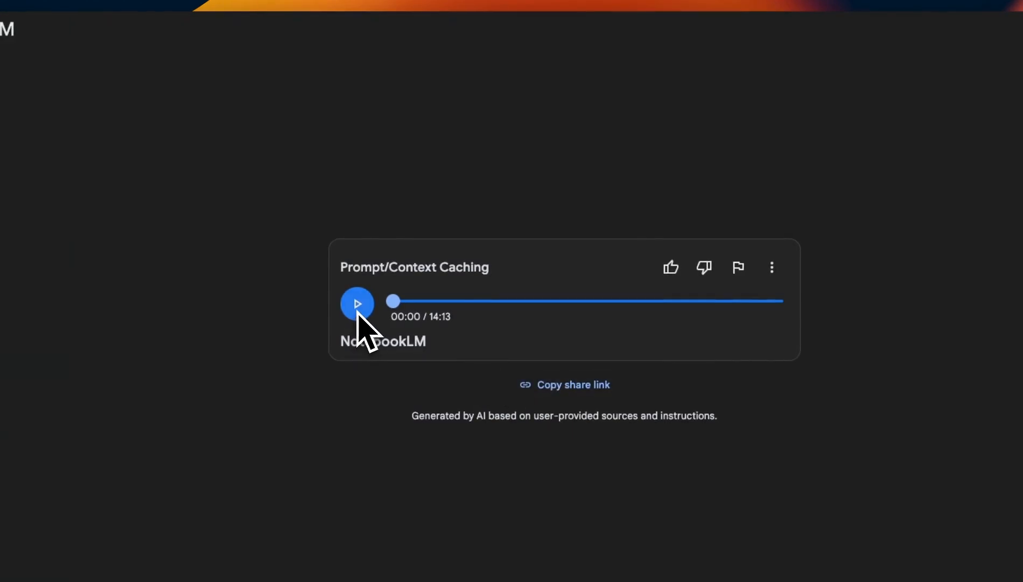
pyautogui.moveTo(573, 385)
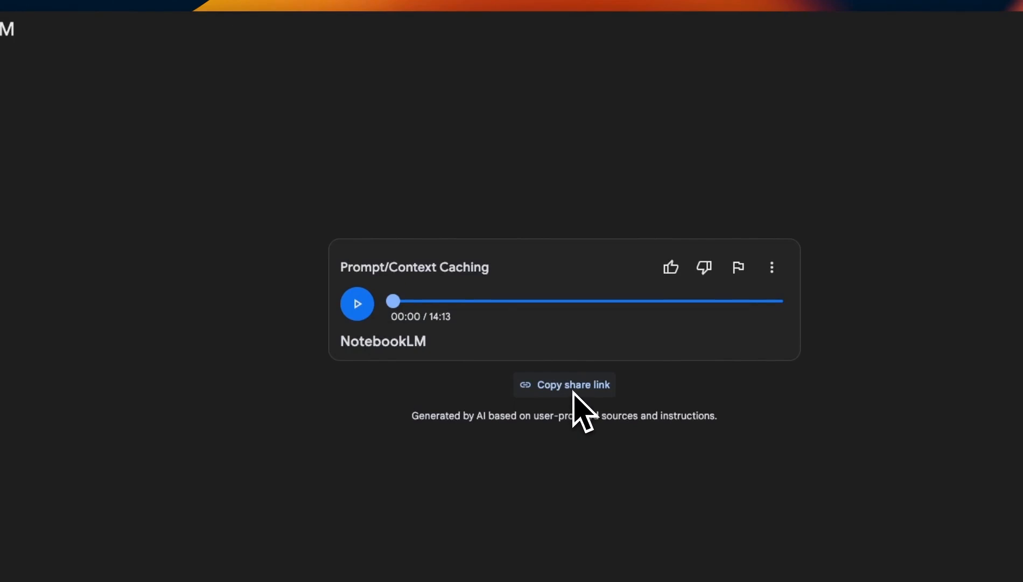
# Briefly play, then pause, the shared Prompt/Context Caching audio and select its title.
pyautogui.click(357, 304)
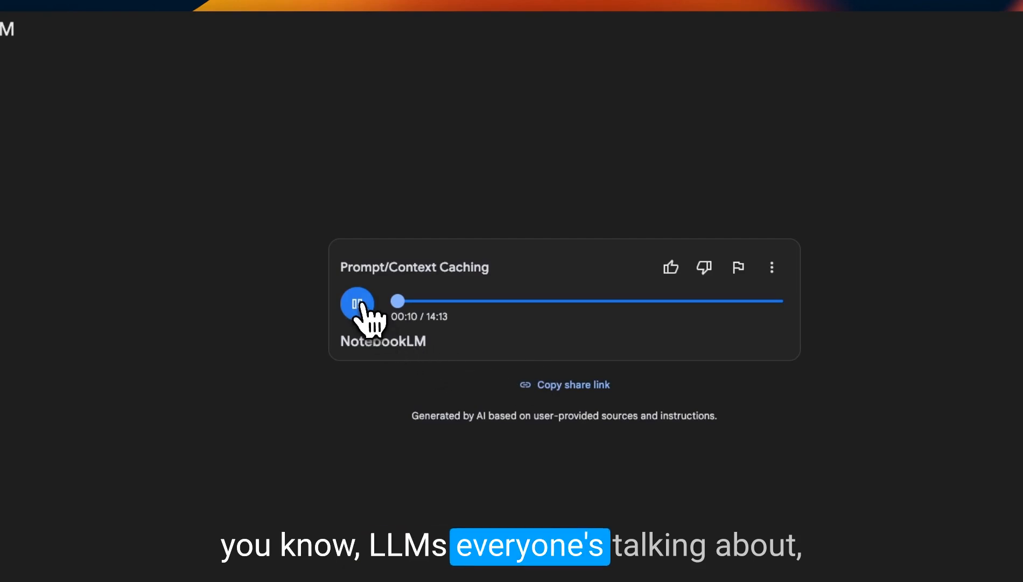
pyautogui.click(357, 304)
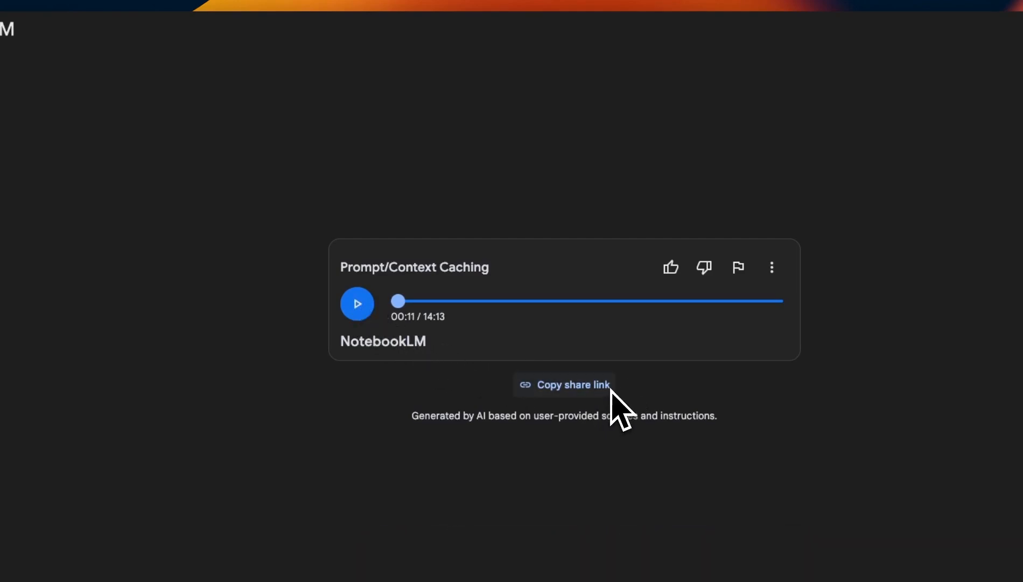
pyautogui.moveTo(503, 281)
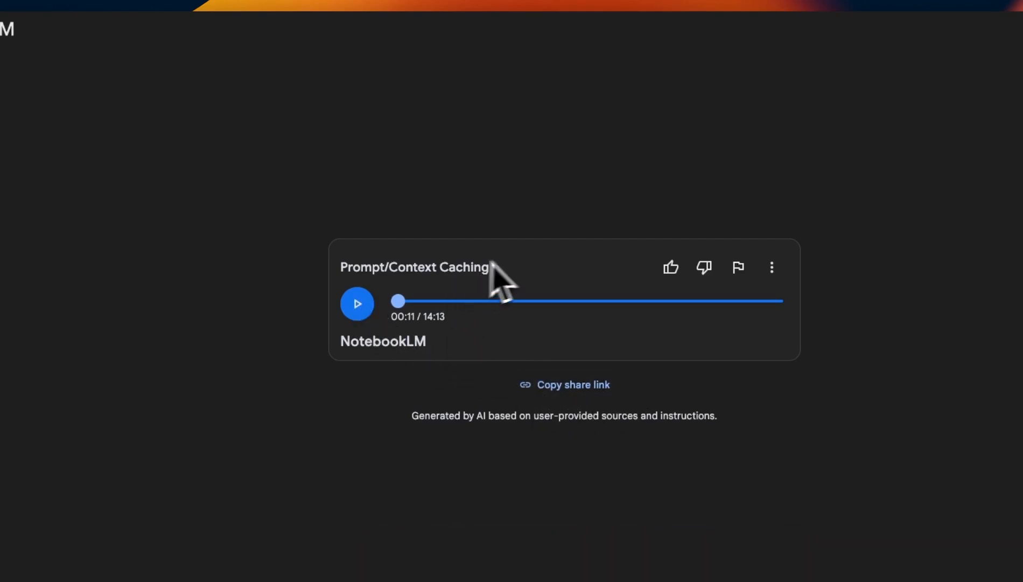
pyautogui.doubleClick(414, 267)
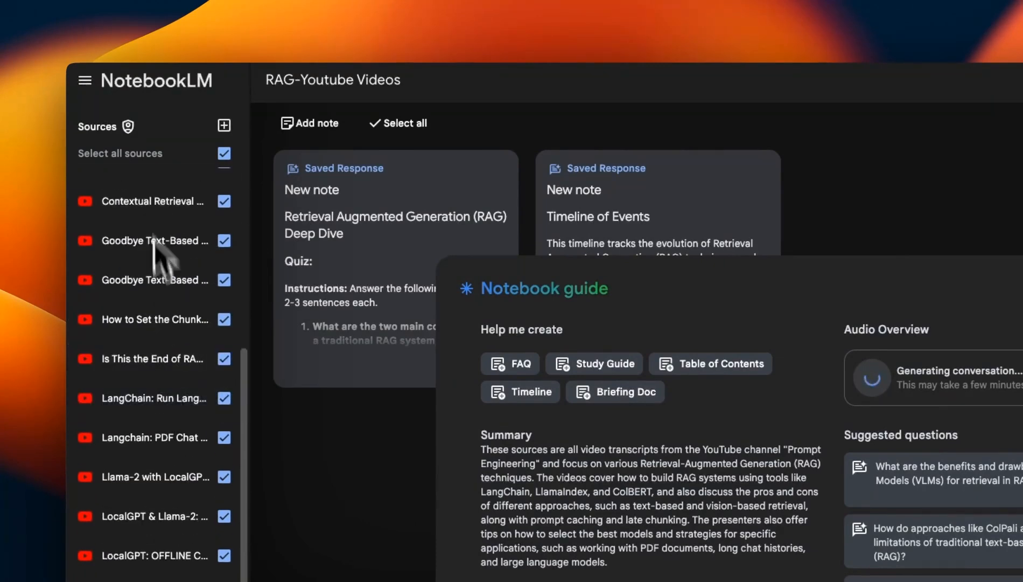
pyautogui.scroll(-3)
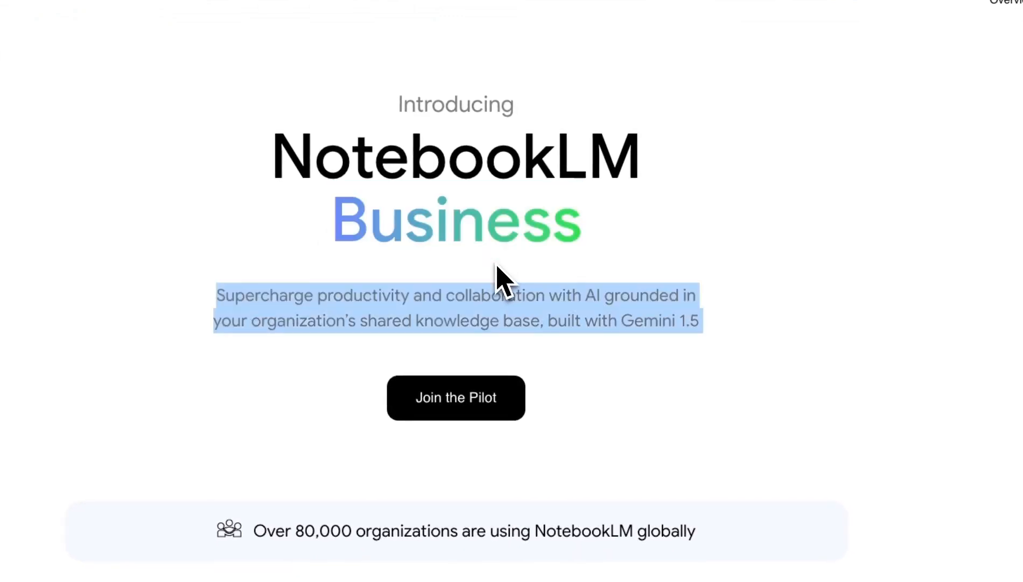
# Scroll the NotebookLM Business page down to the Sales through Product Development team cards.
pyautogui.scroll(-3)
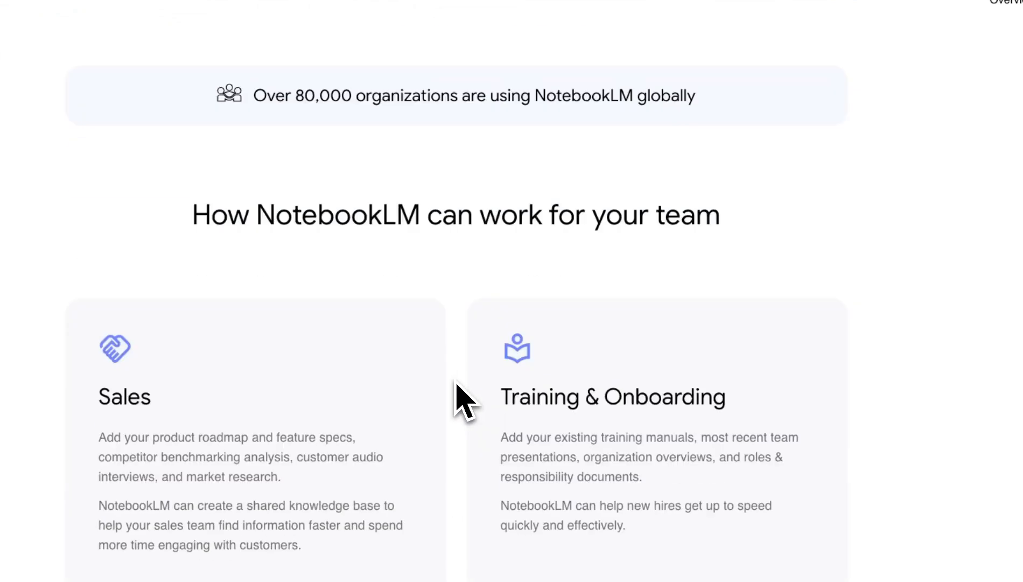
pyautogui.scroll(-3)
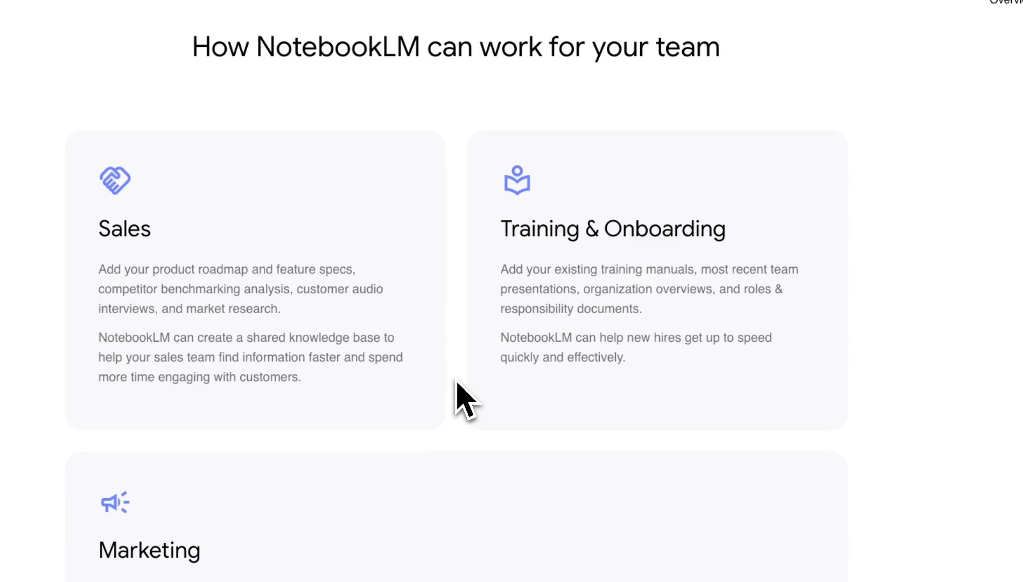
pyautogui.scroll(-3)
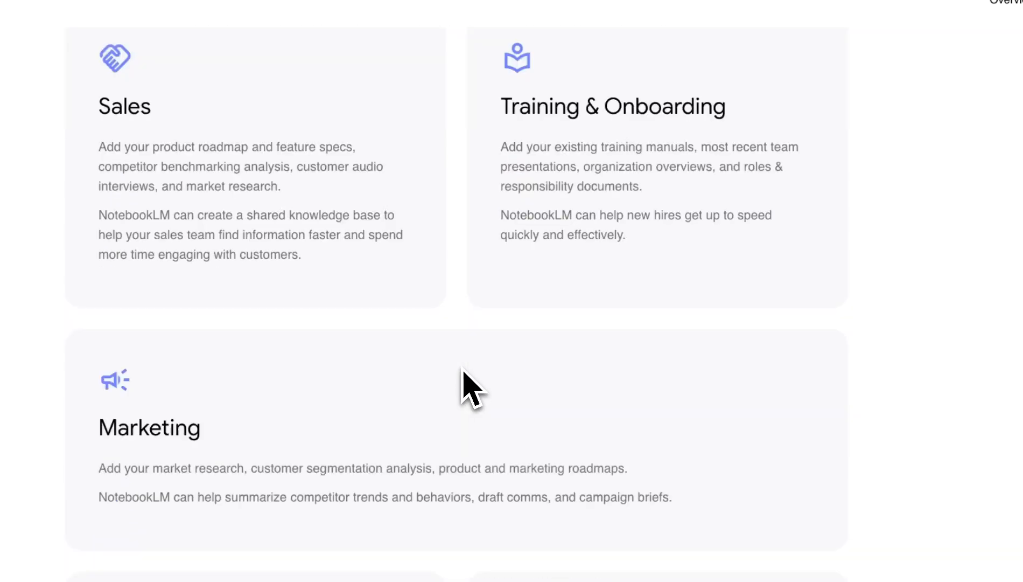
pyautogui.scroll(-3)
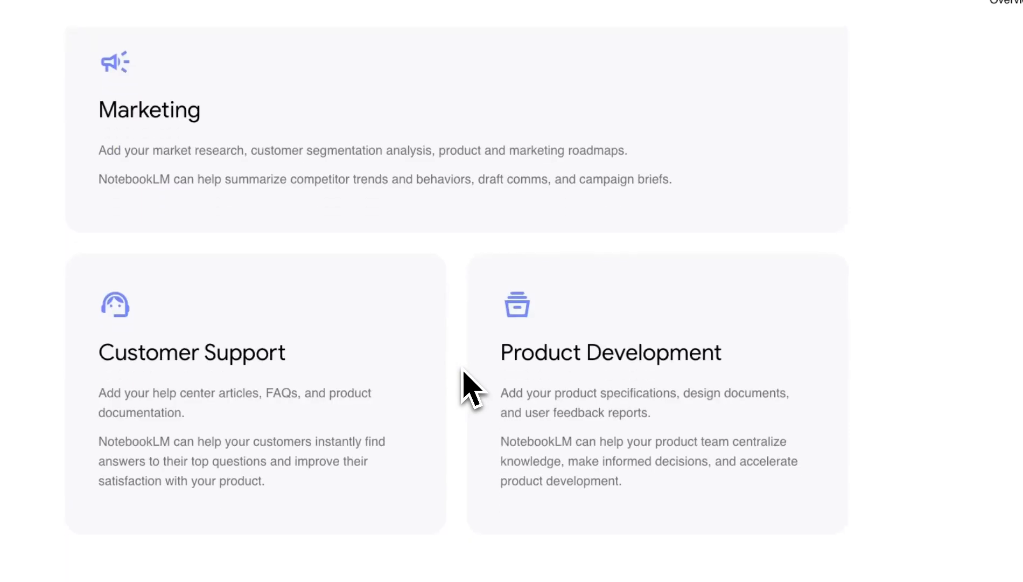
pyautogui.scroll(-3)
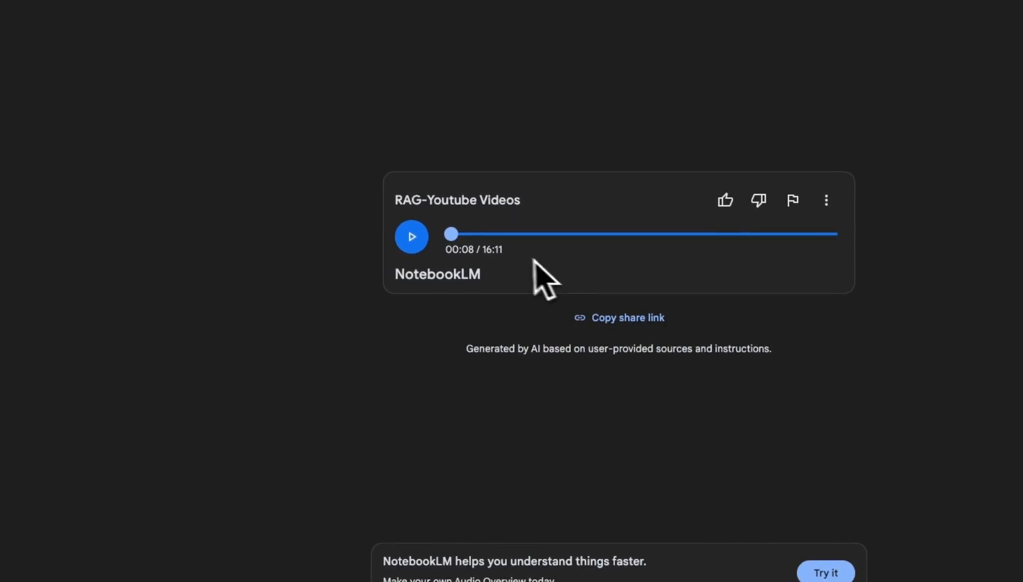
# Select the title on the shared RAG-Youtube Videos audio overview page.
pyautogui.doubleClick(457, 200)
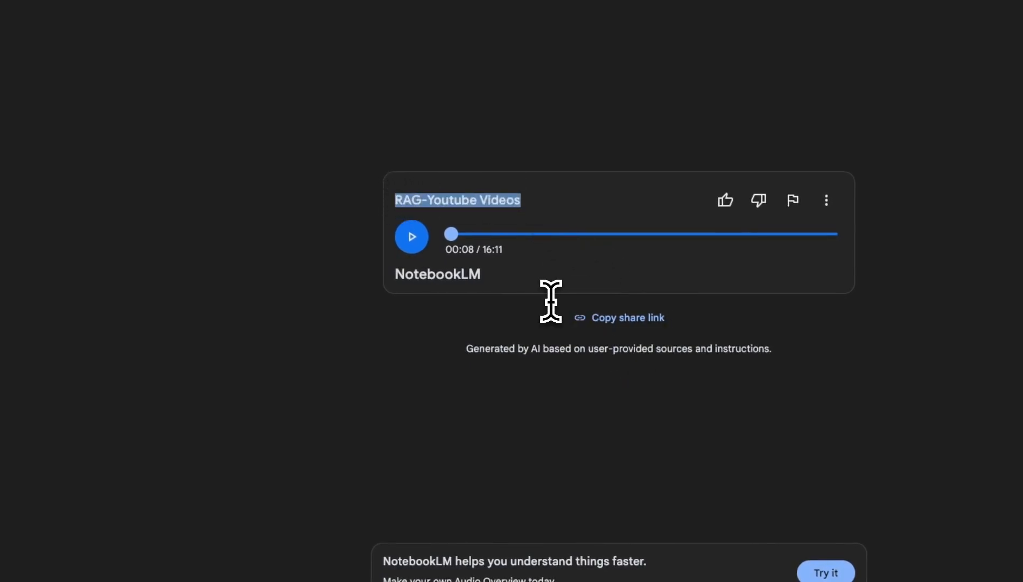